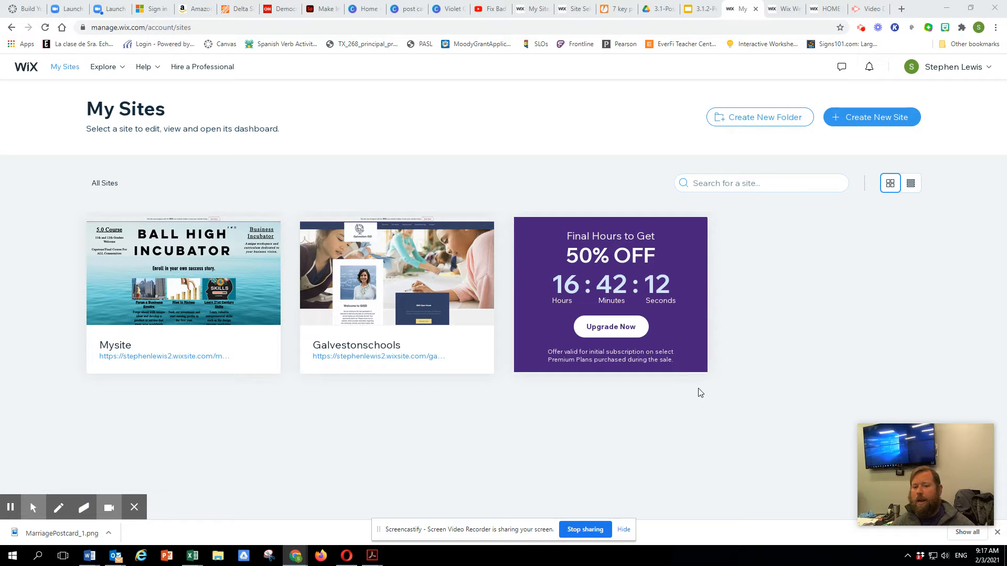
mouse_move(263, 315)
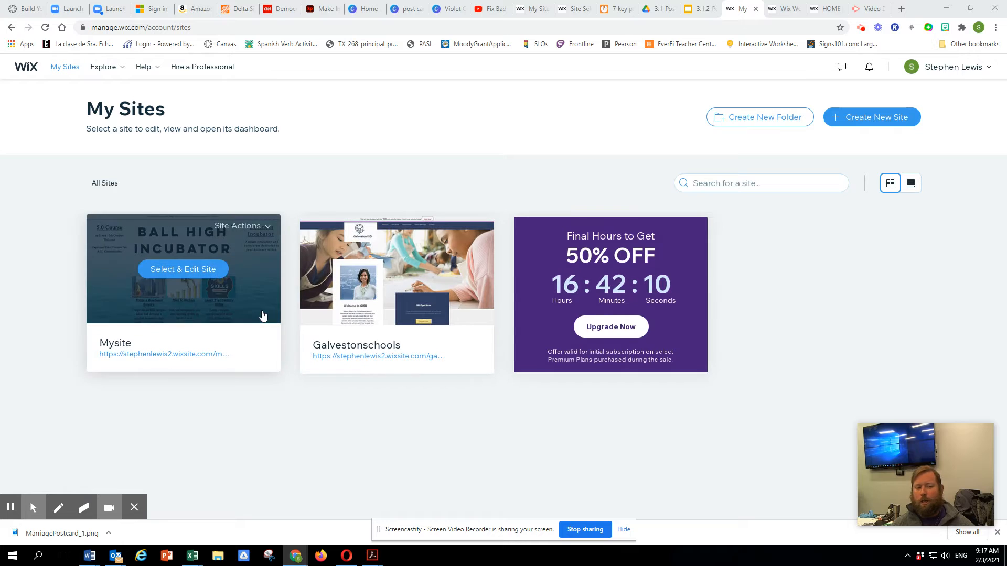
mouse_move(140, 259)
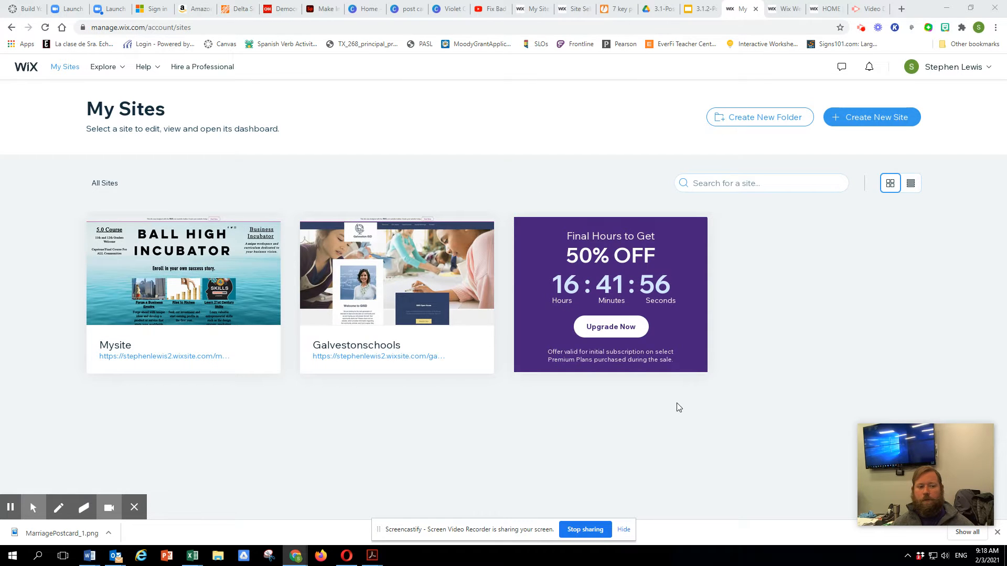
- Click Create New Site on the My Sites dashboard to begin a new website
left_click(872, 117)
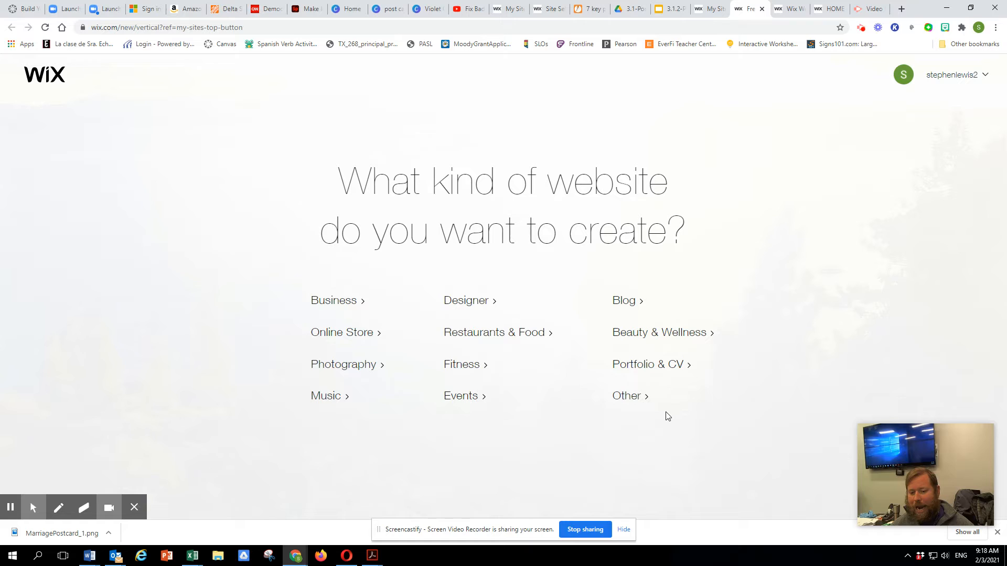
- Pick Business as the site type and choose to build it with the Editor from a template
left_click(334, 300)
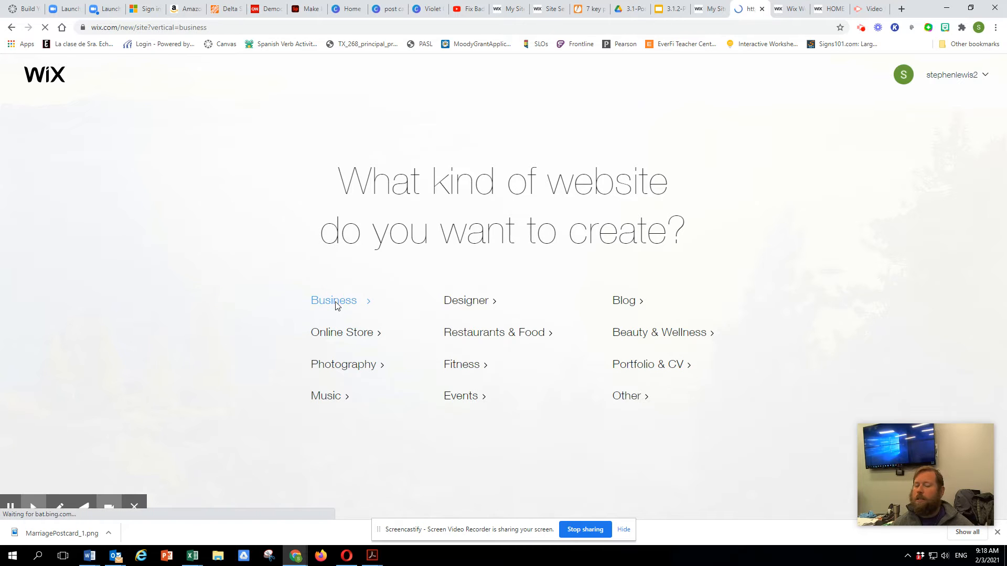
left_click(333, 300)
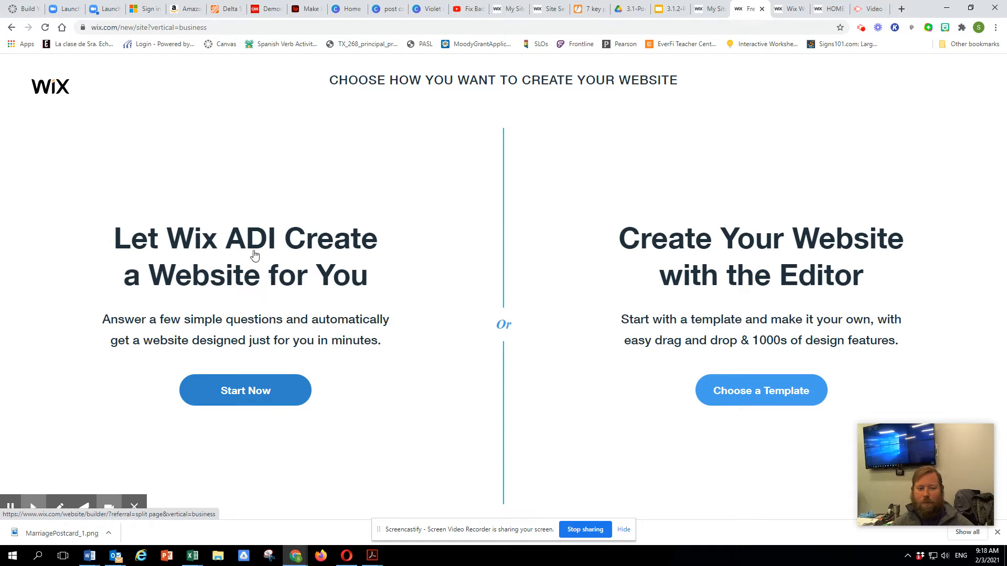
mouse_move(265, 272)
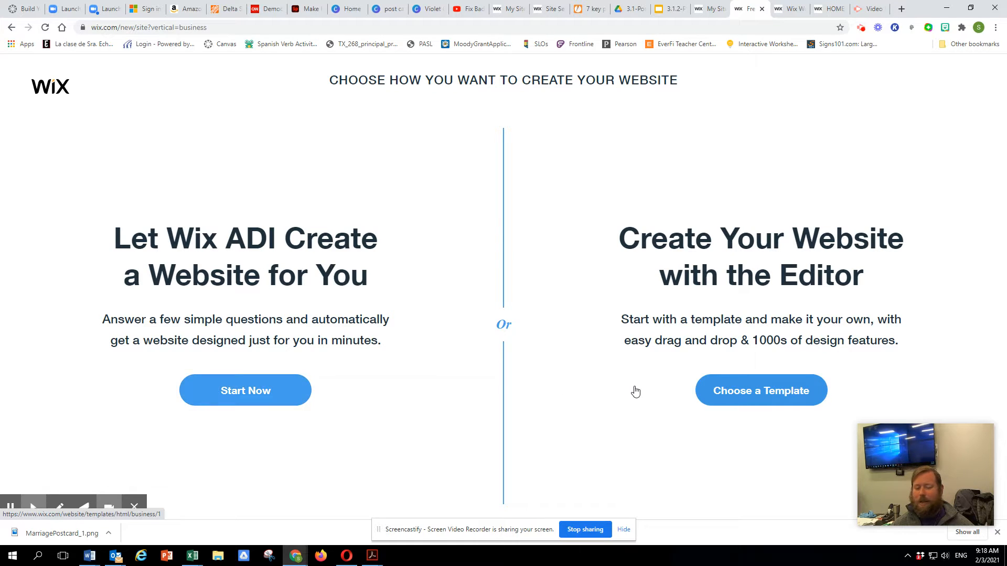
mouse_move(760, 401)
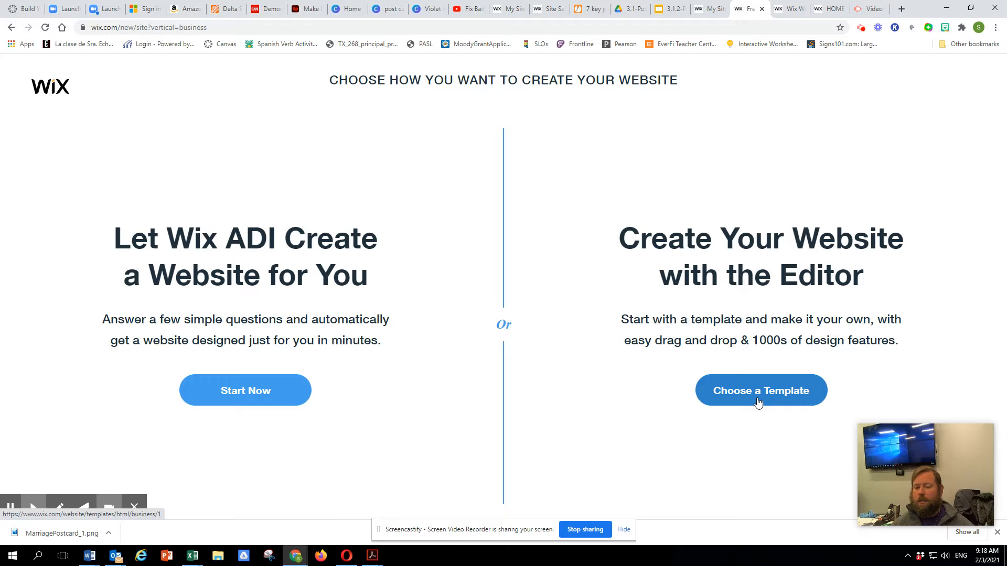
left_click(760, 390)
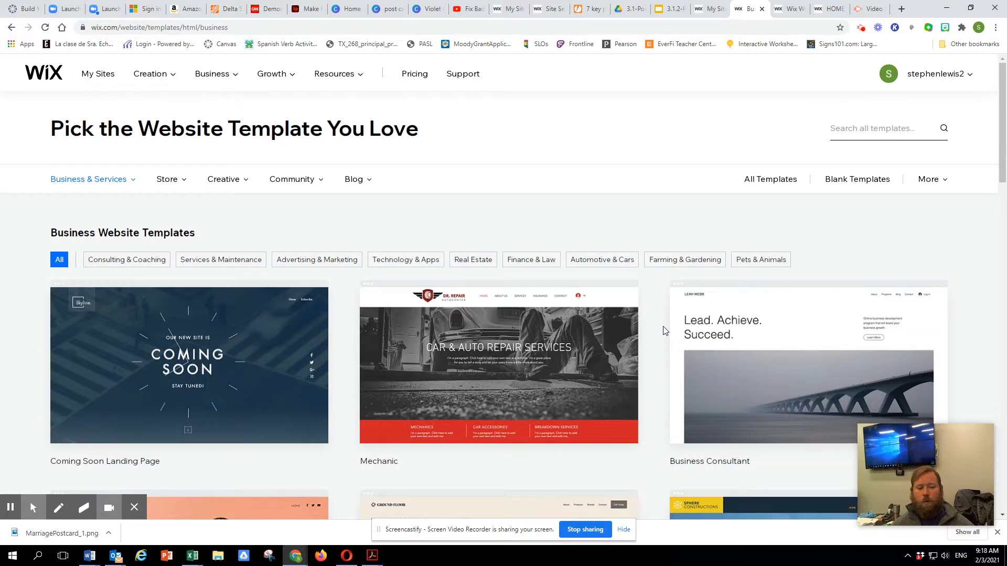
- Search templates for art, browse the Creative Arts results, then show Blank Templates
scroll("down", 3)
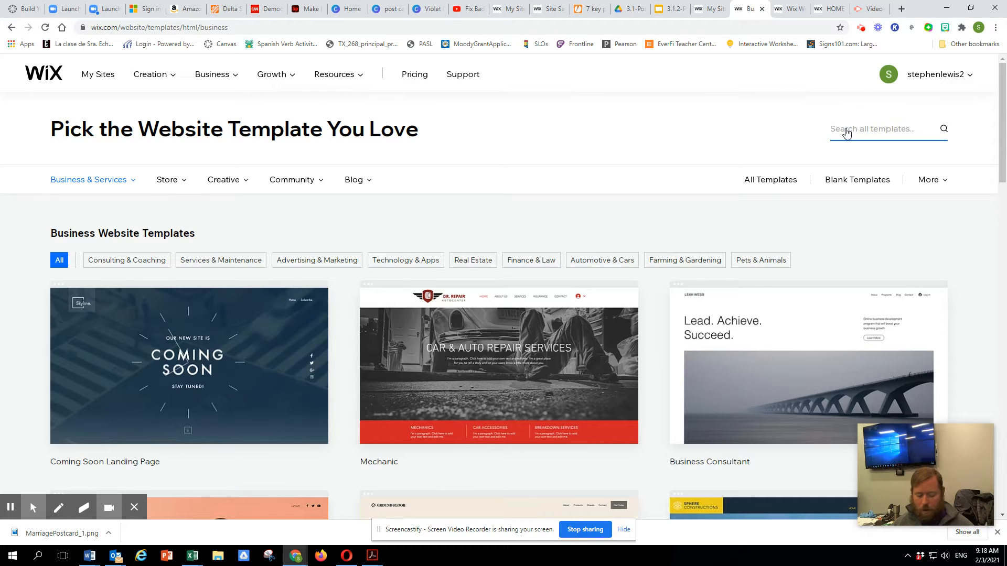
type("Al")
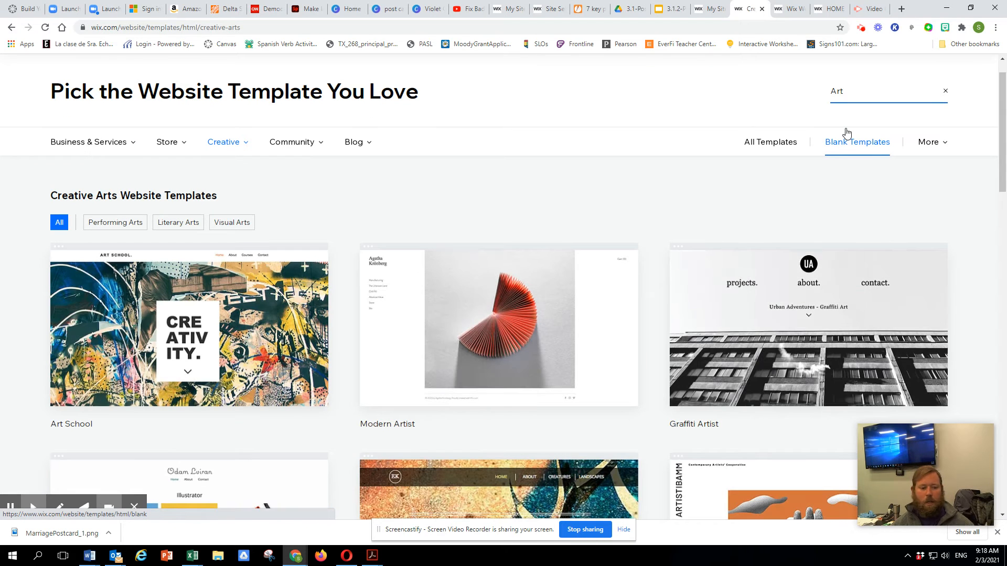
mouse_move(807, 347)
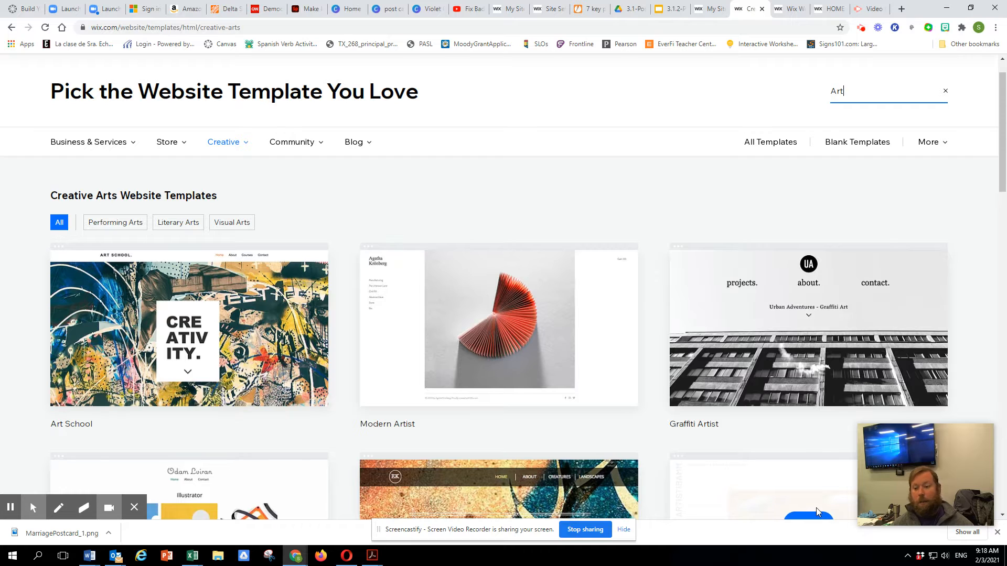
mouse_move(817, 512)
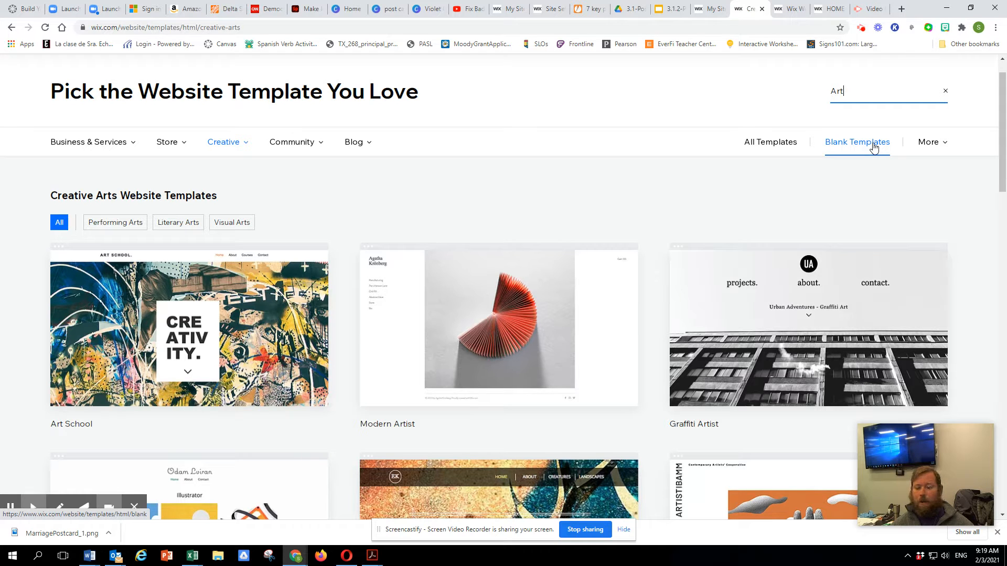
scroll("down", 3)
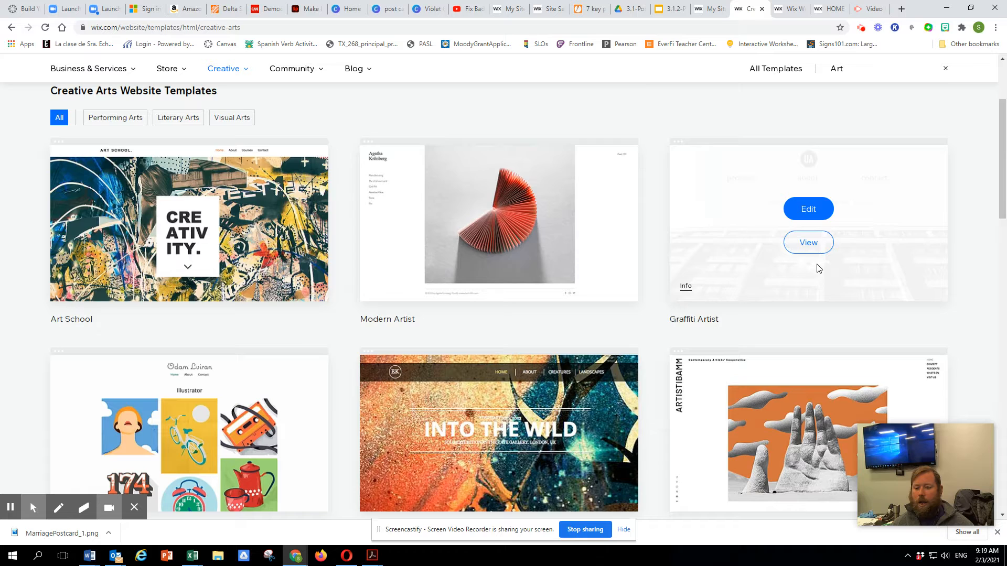
scroll("down", 3)
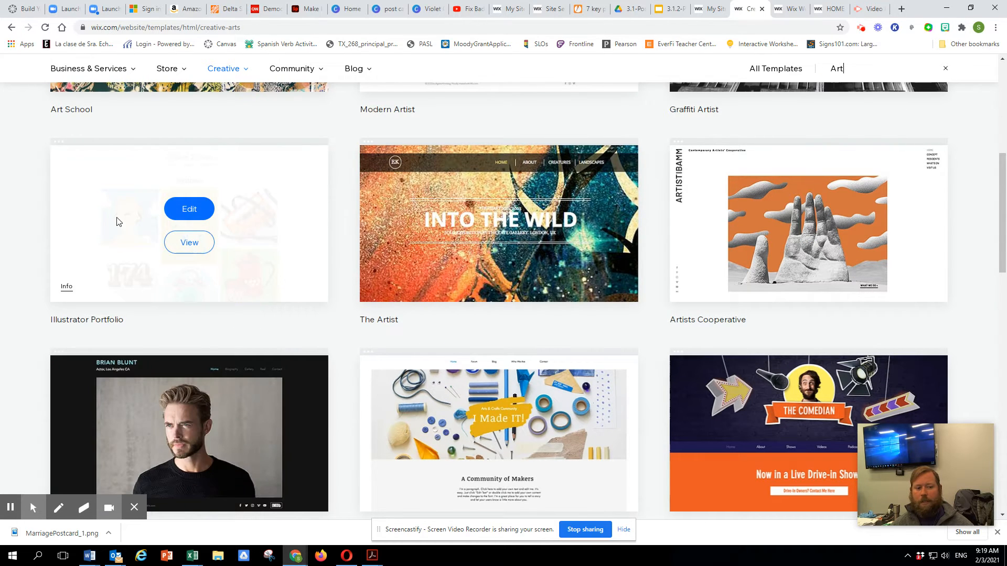
scroll("down", 3)
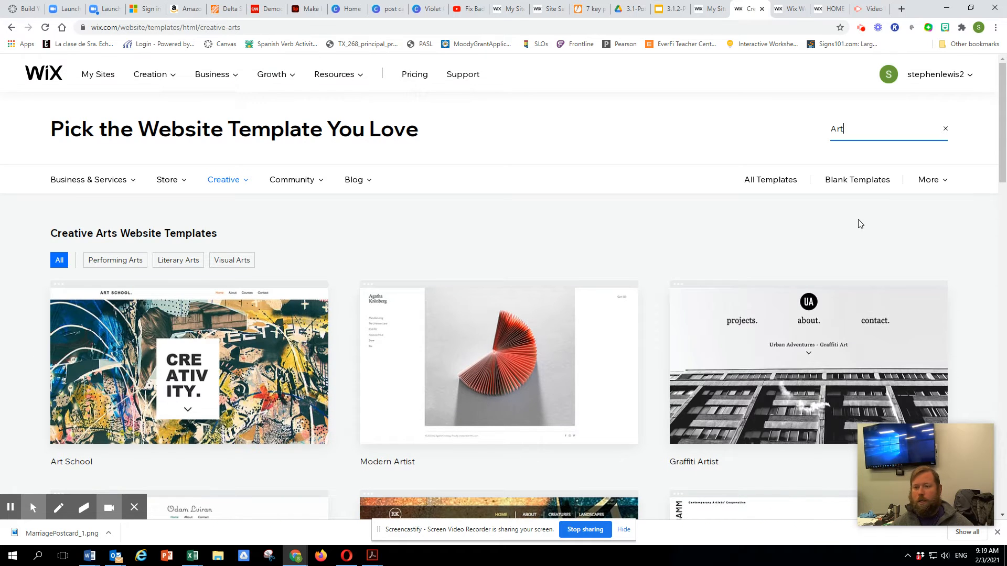
left_click(857, 179)
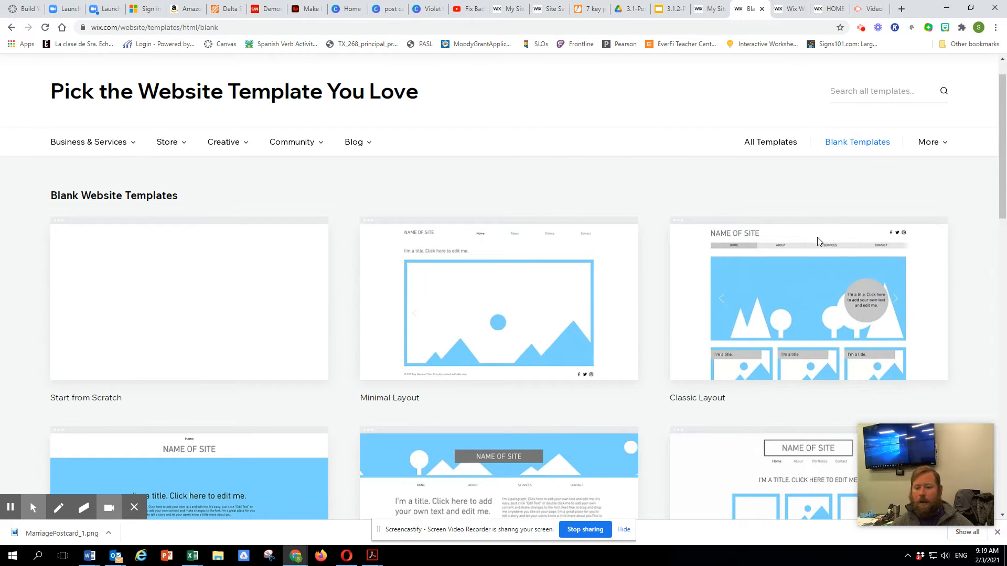
- Scroll the blank templates to see One Page, Strip Header and Gallery Layout
scroll("down", 3)
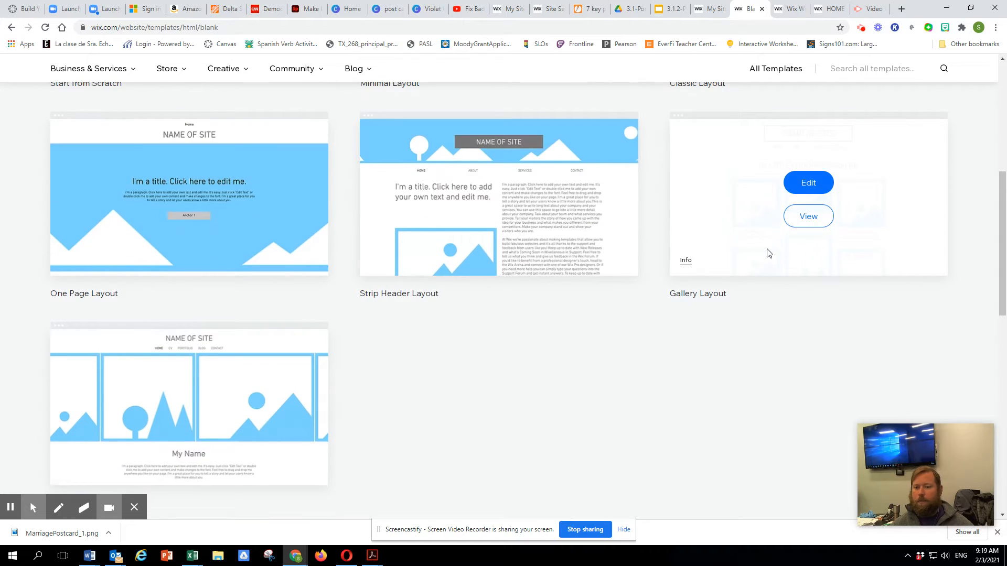
mouse_move(423, 309)
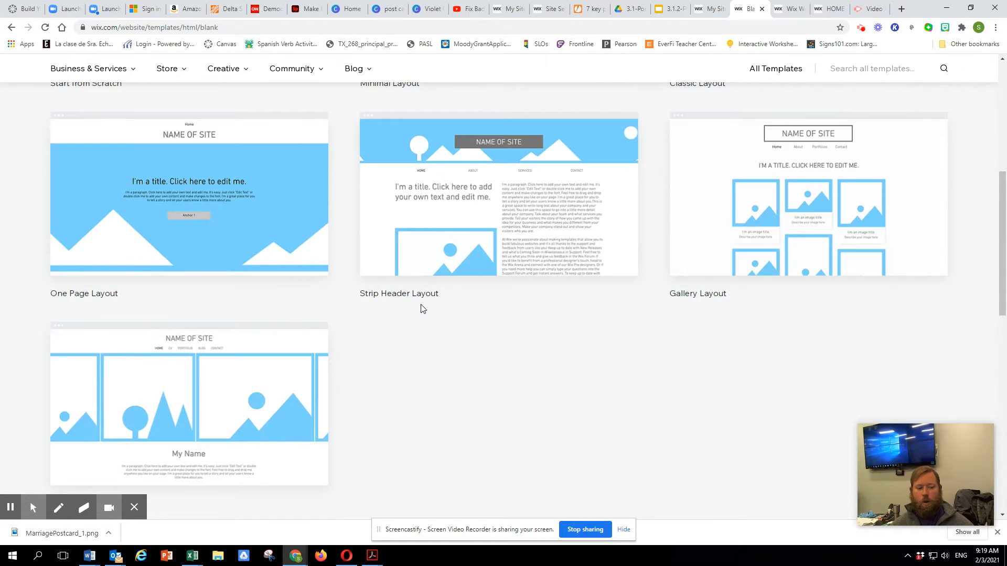
mouse_move(411, 357)
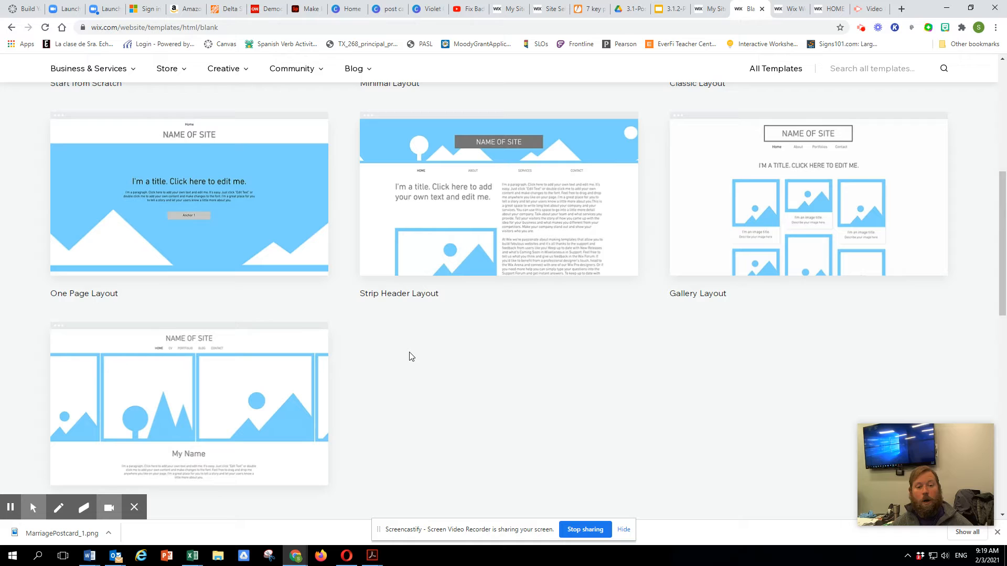
mouse_move(445, 404)
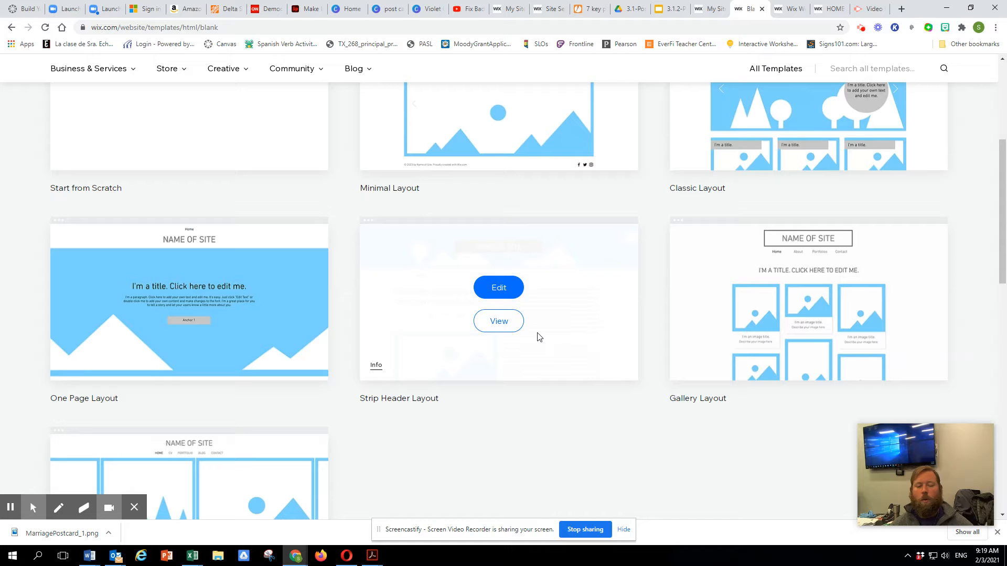
mouse_move(644, 471)
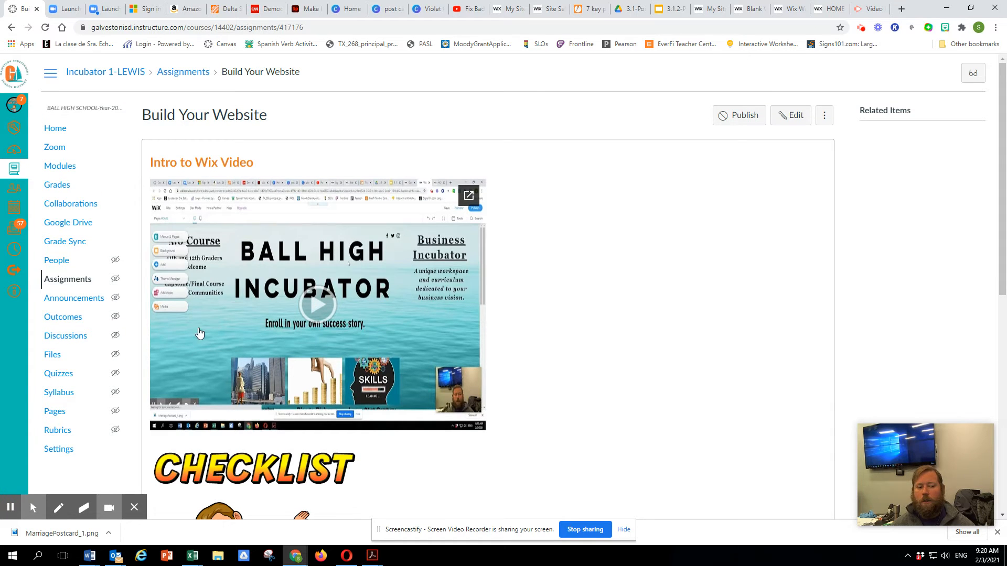
- Open the Website Design: Key Principles reading from course Modules in a new window
left_click(60, 166)
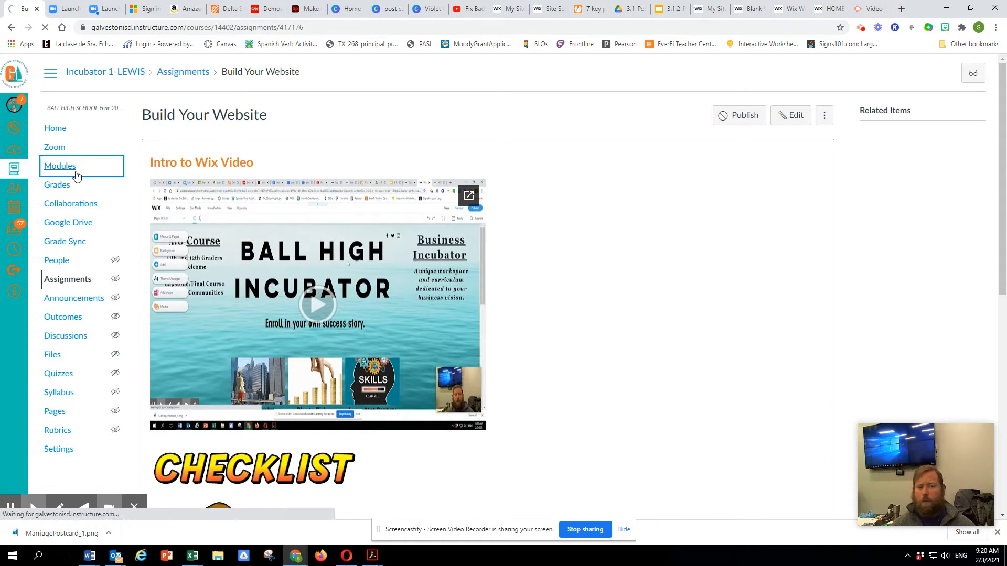
left_click(59, 165)
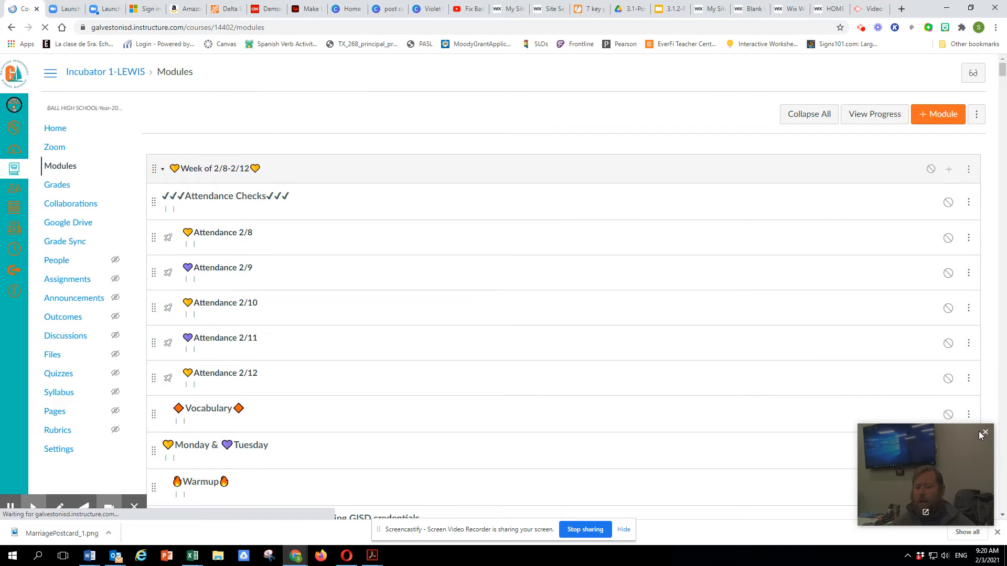
scroll("down", 3)
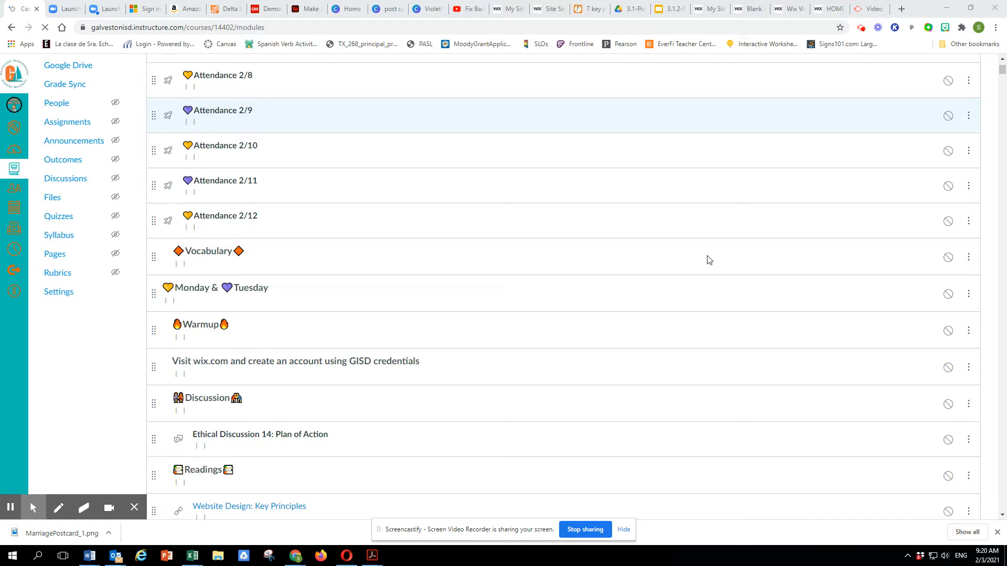
scroll("down", 3)
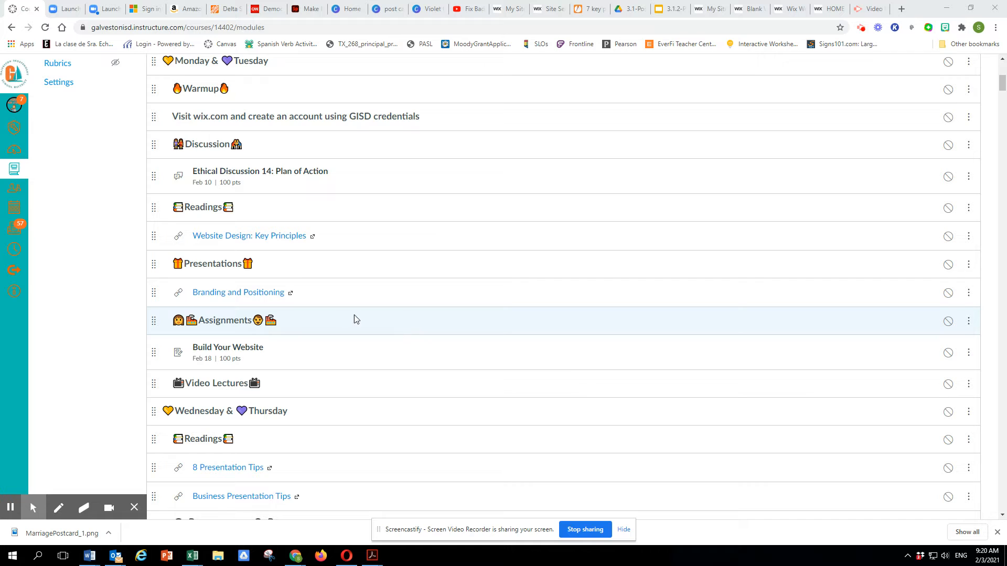
left_click(249, 235)
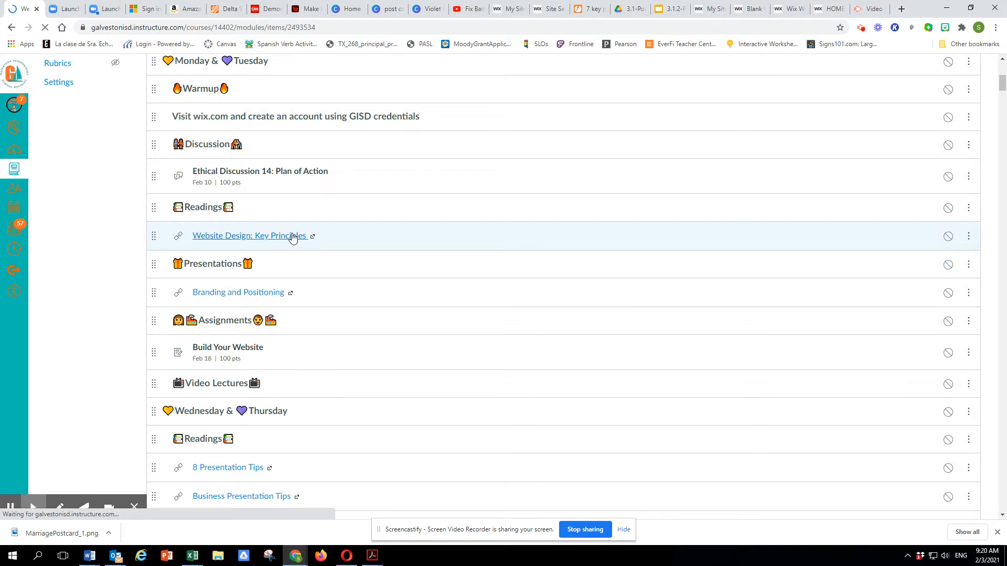
left_click(247, 235)
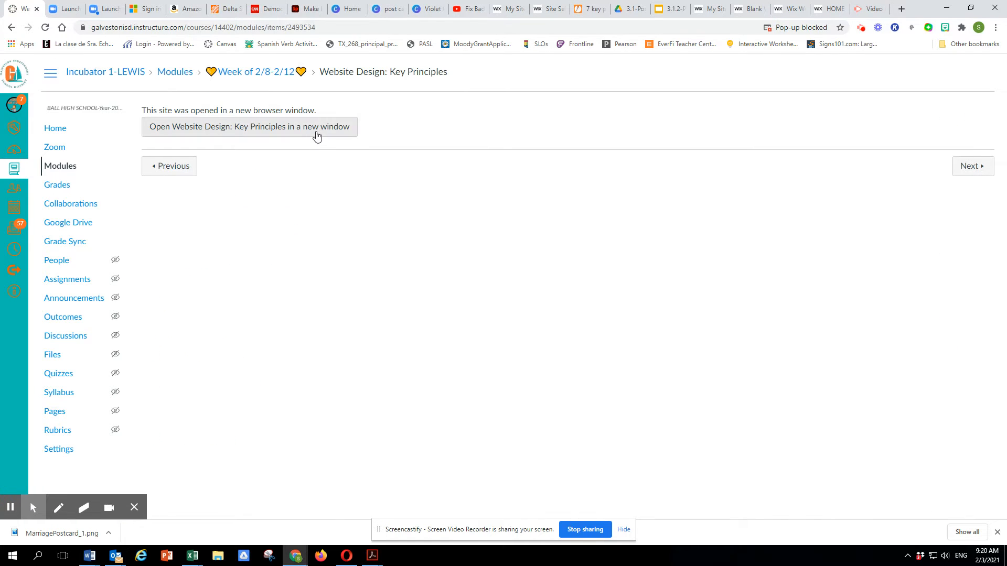
left_click(249, 127)
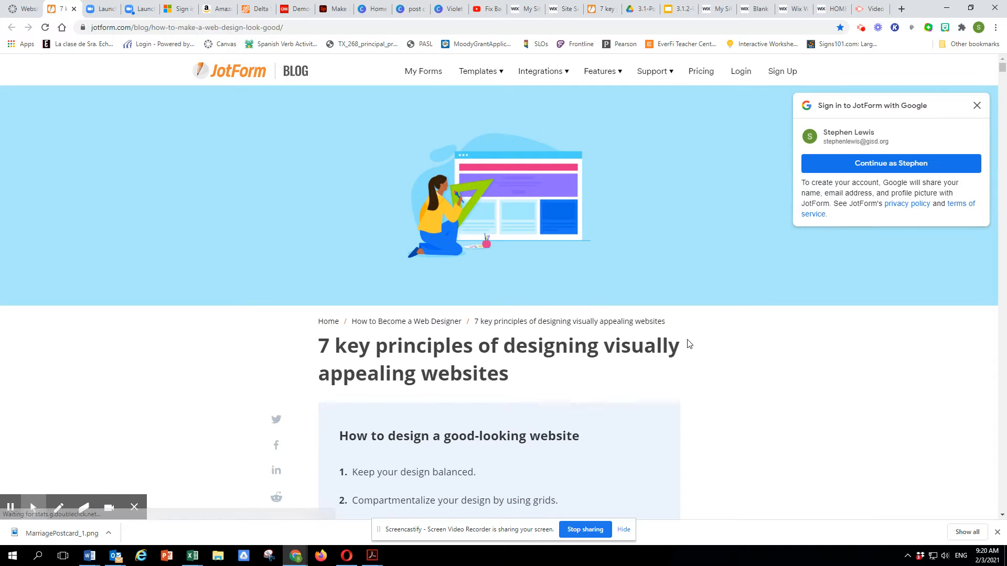
- Scroll JotForm's seven-principles article past color palettes to principle four on graphics
scroll("down", 3)
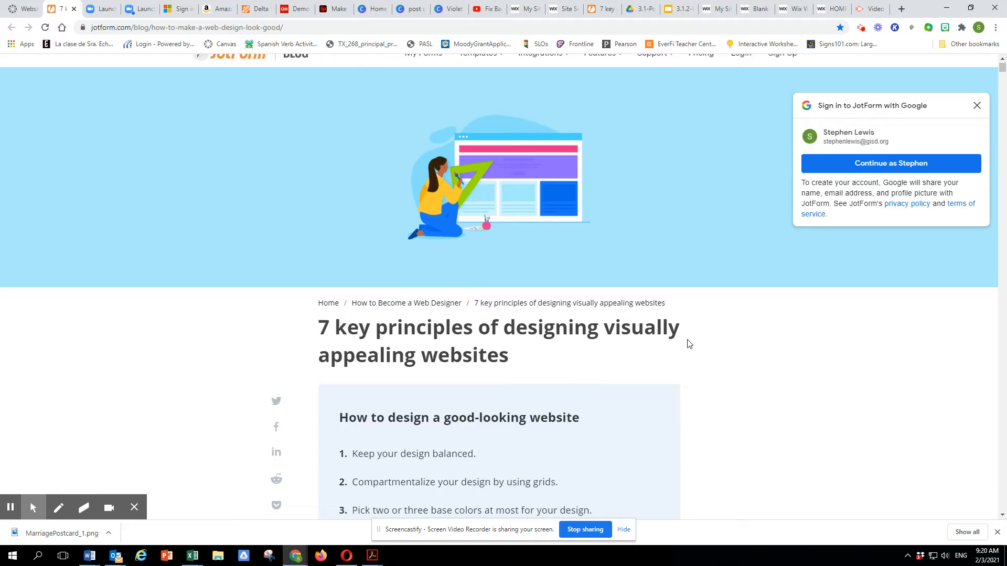
scroll("down", 3)
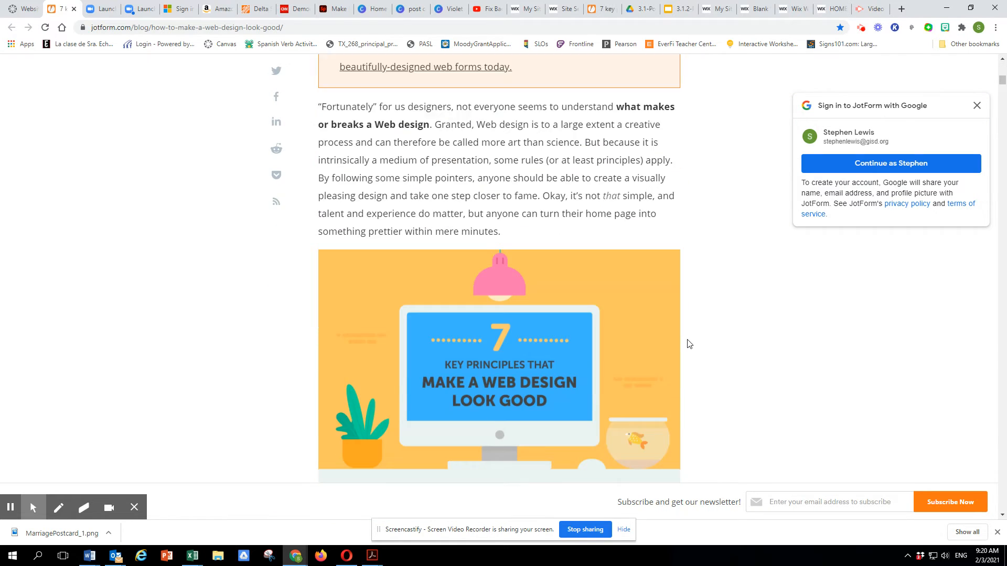
scroll("down", 3)
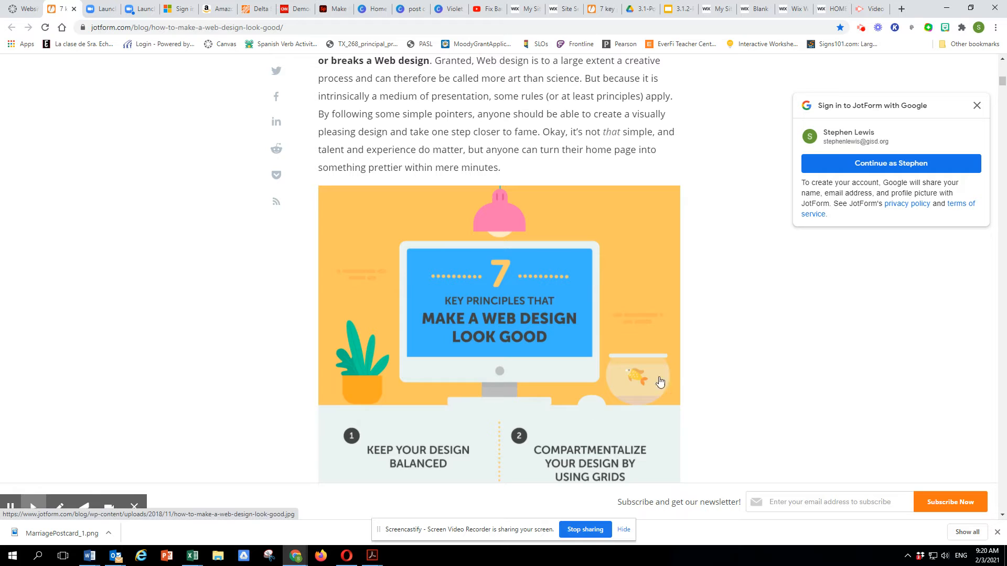
scroll("down", 3)
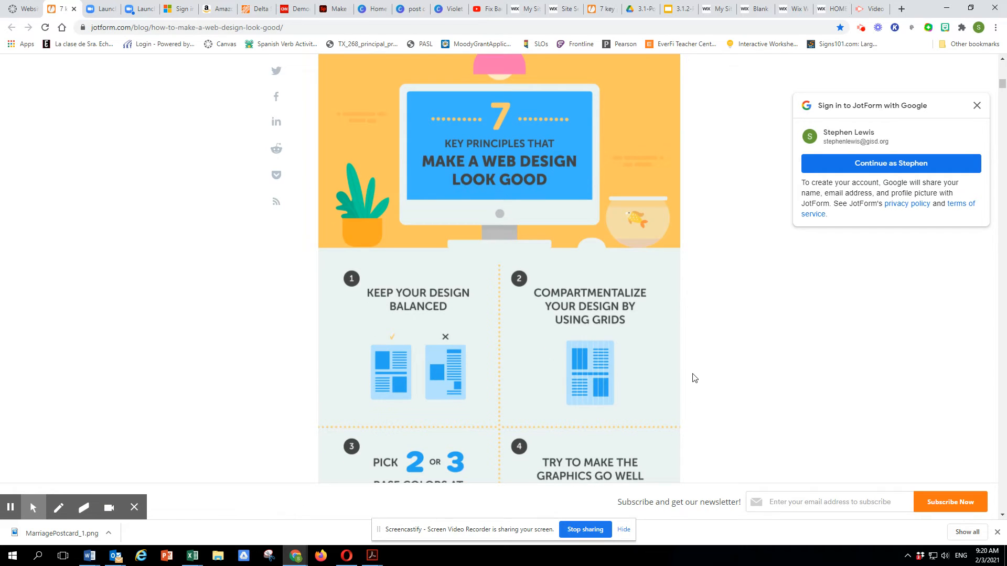
mouse_move(402, 378)
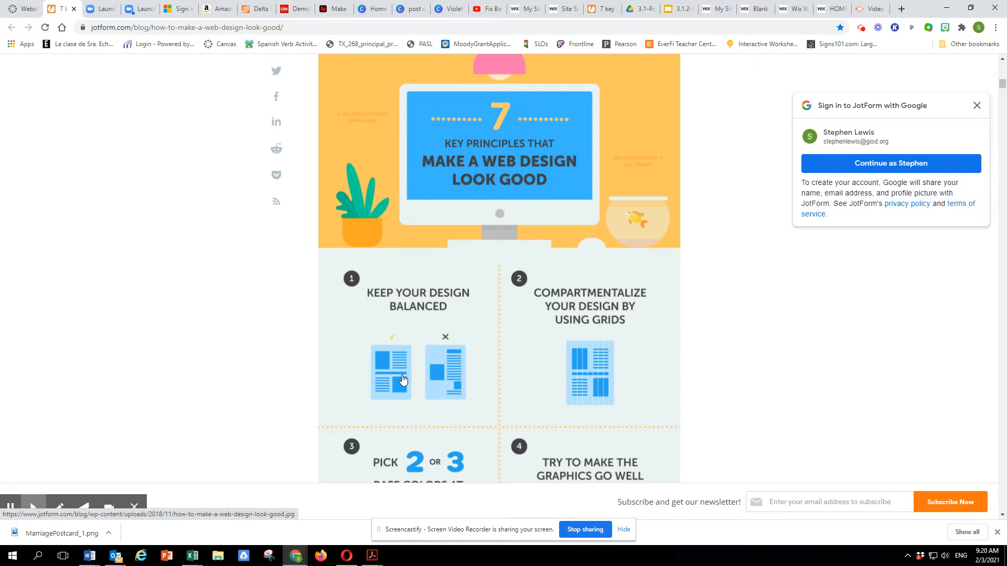
mouse_move(389, 385)
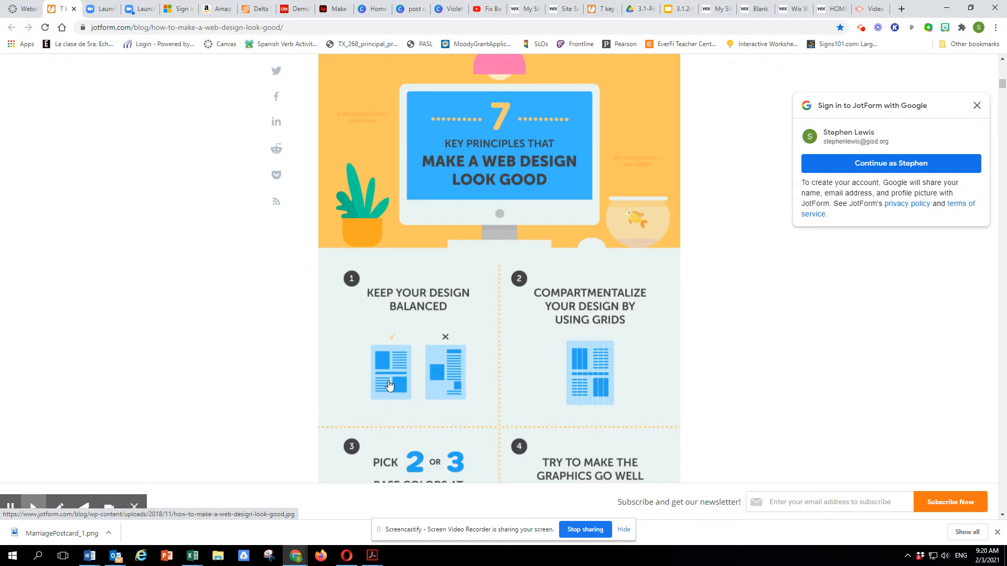
mouse_move(400, 385)
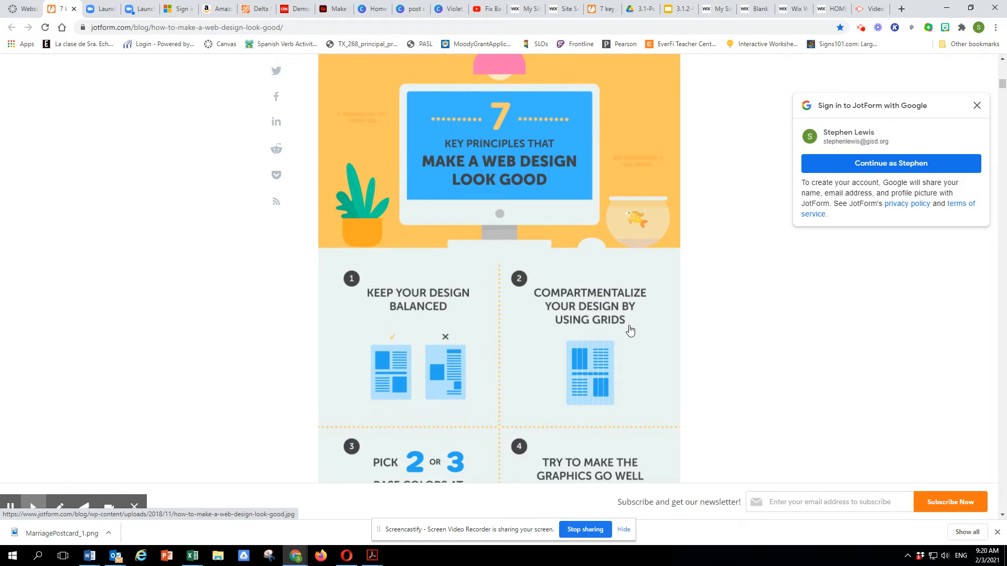
scroll("down", 3)
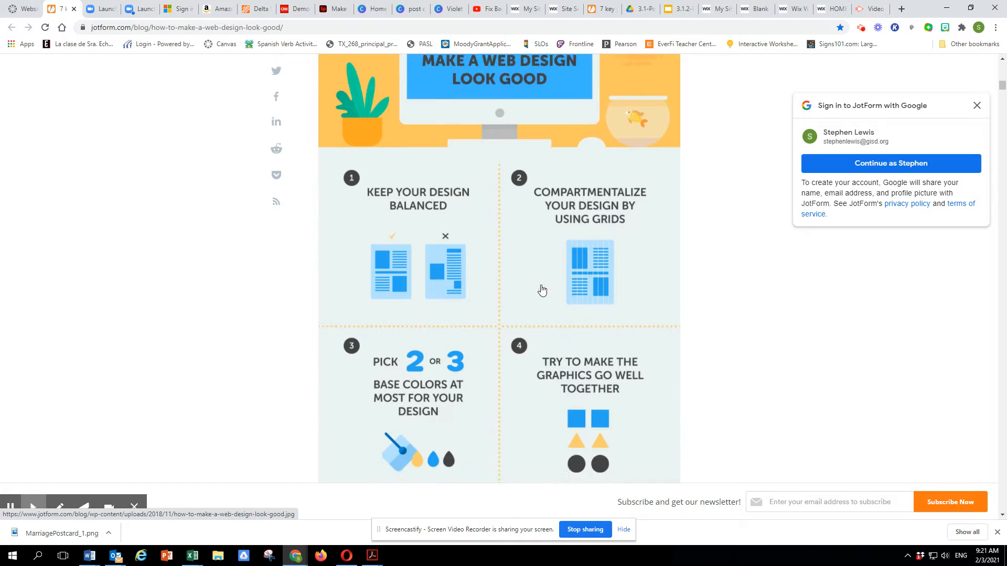
scroll("down", 3)
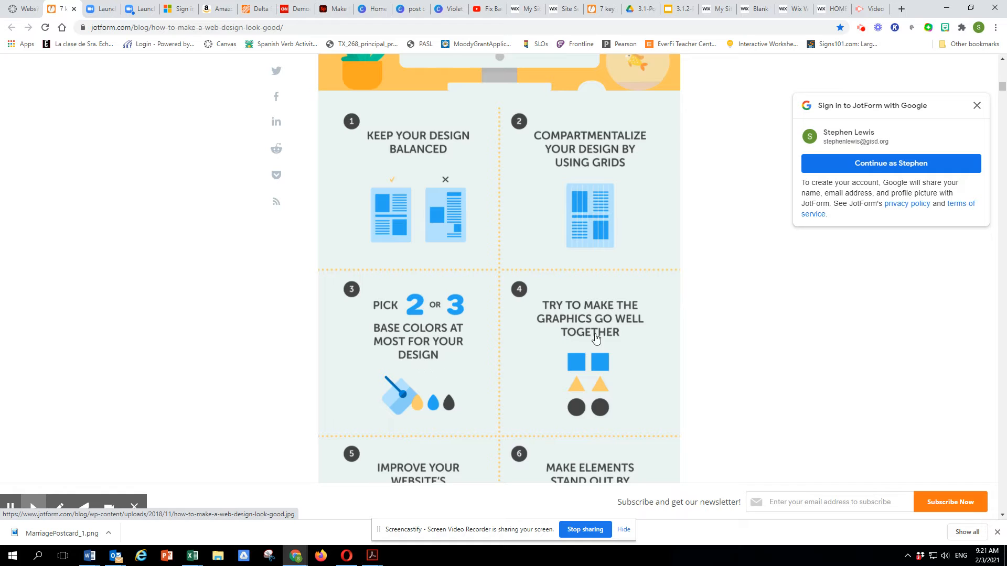
mouse_move(583, 368)
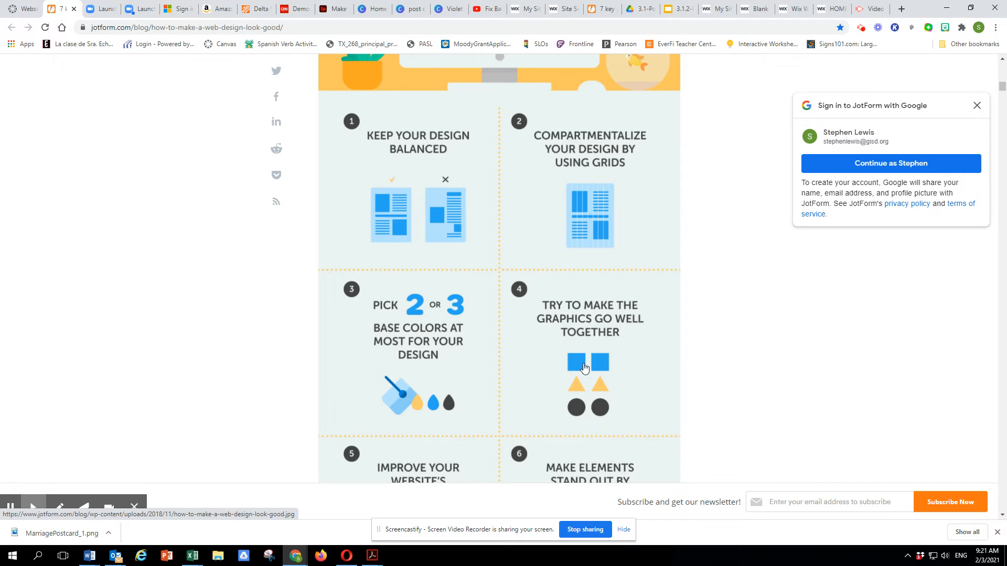
scroll("down", 3)
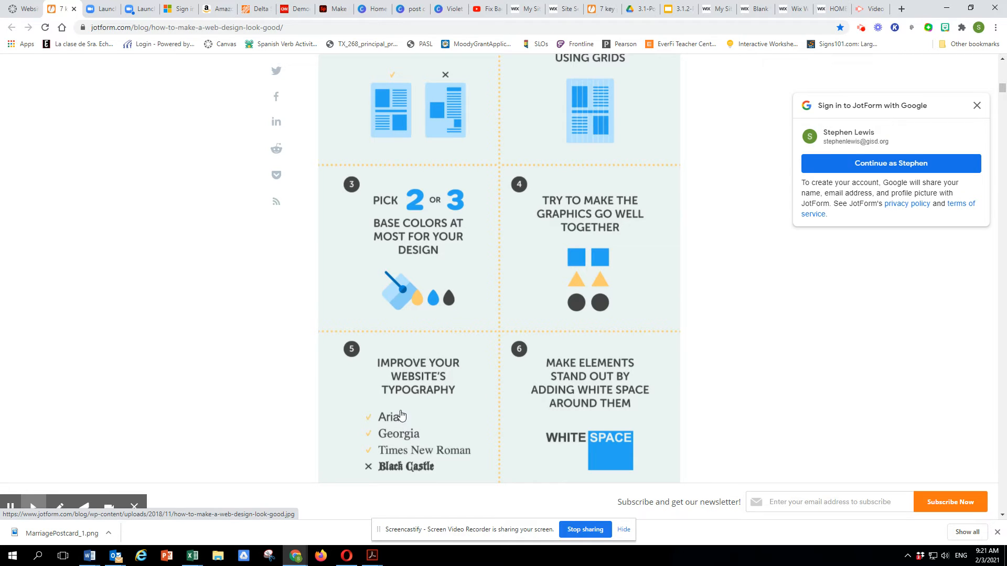
mouse_move(420, 343)
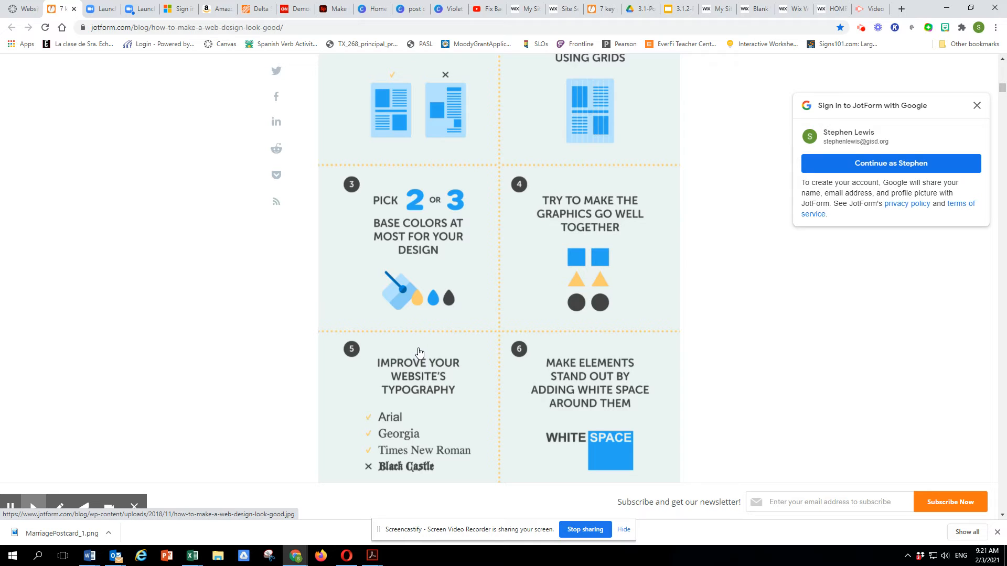
mouse_move(789, 294)
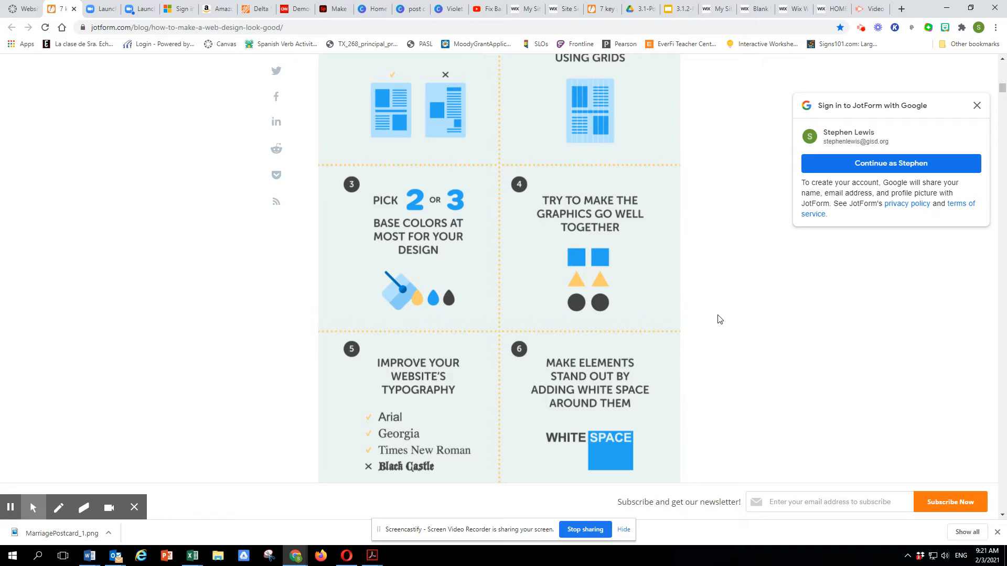
scroll("down", 3)
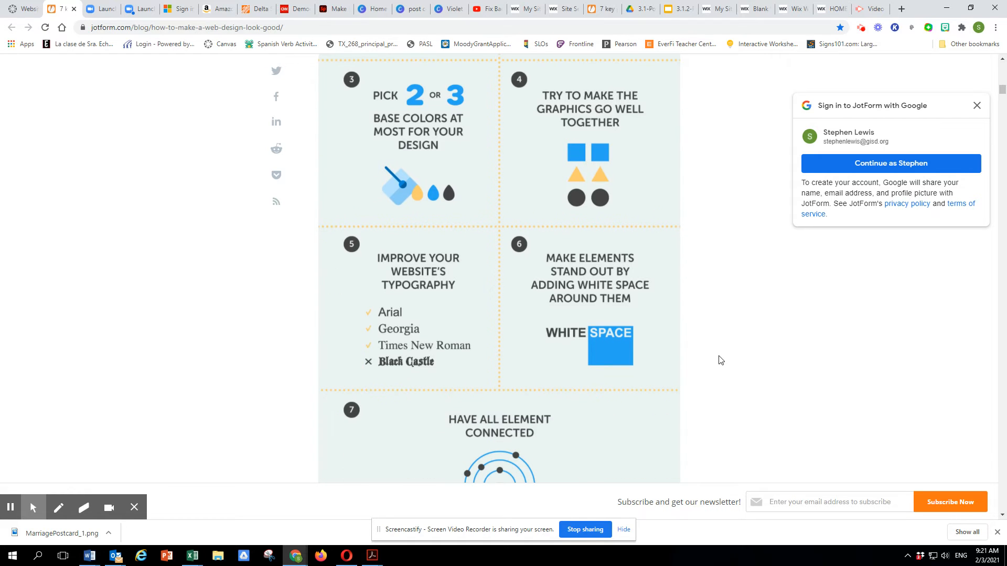
mouse_move(590, 344)
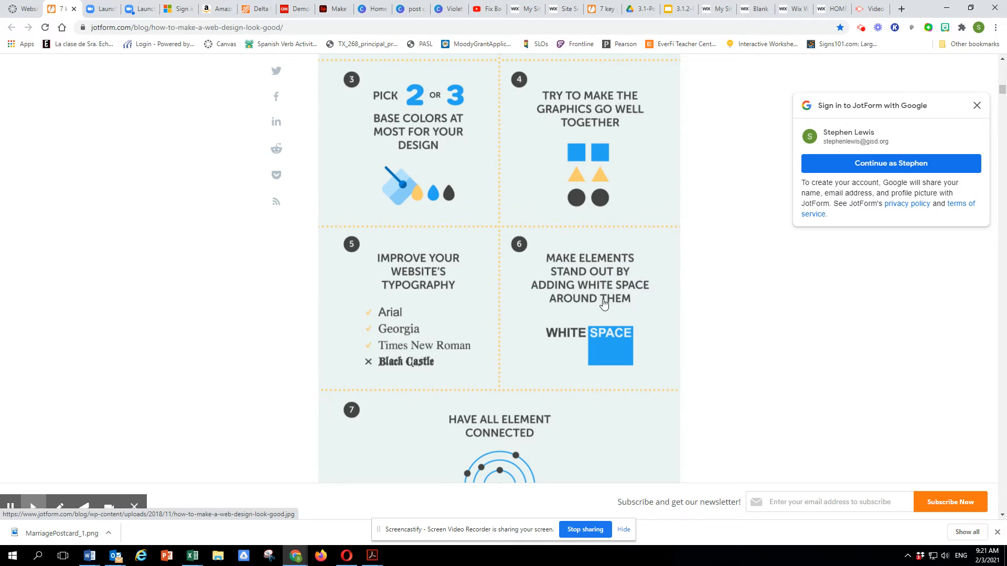
scroll("down", 3)
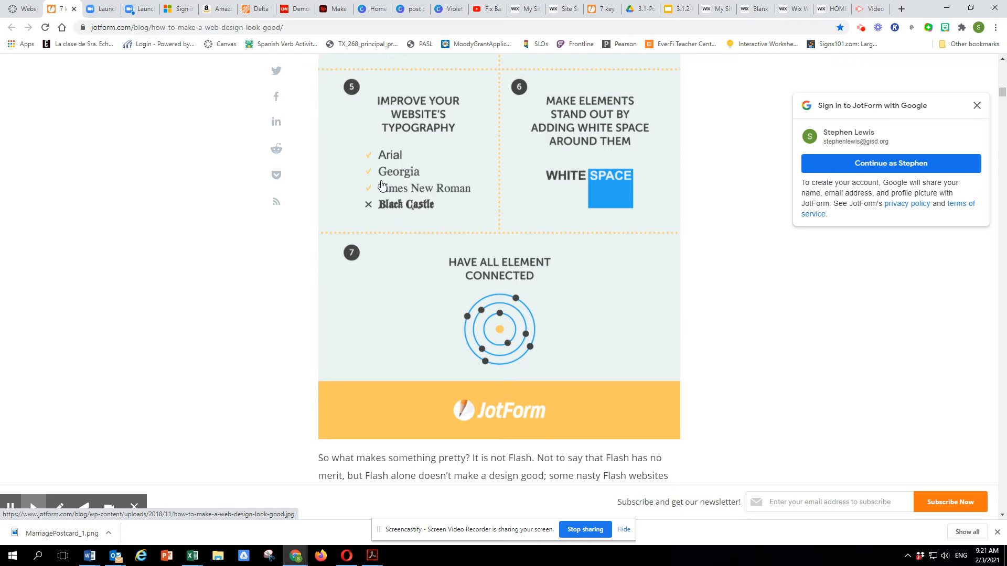
mouse_move(544, 295)
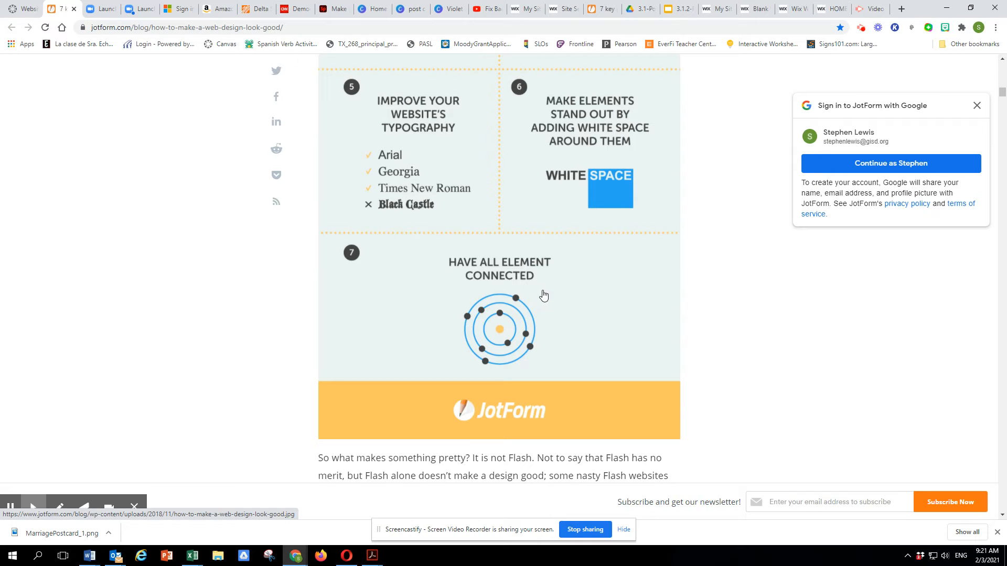
scroll("down", 3)
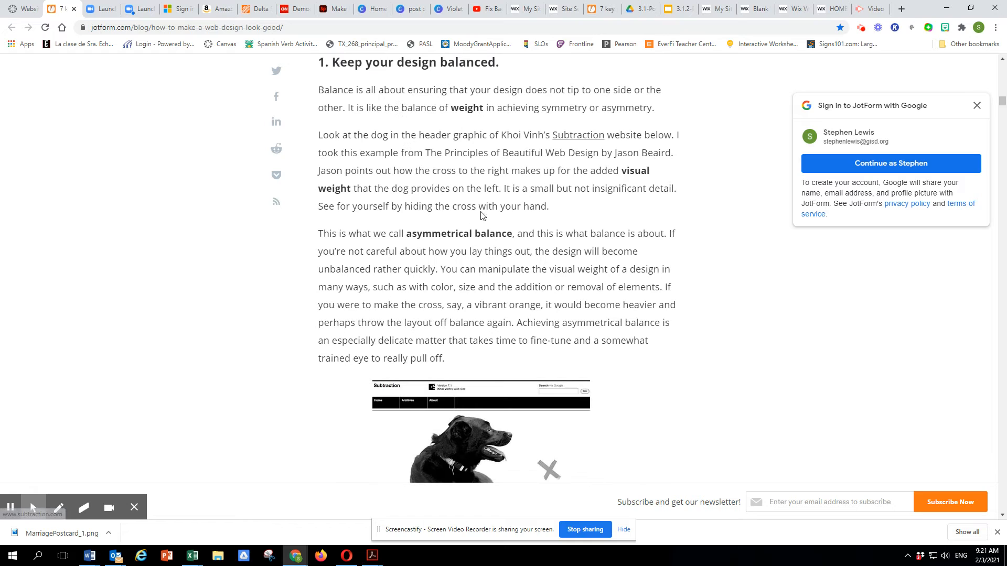
mouse_move(500, 223)
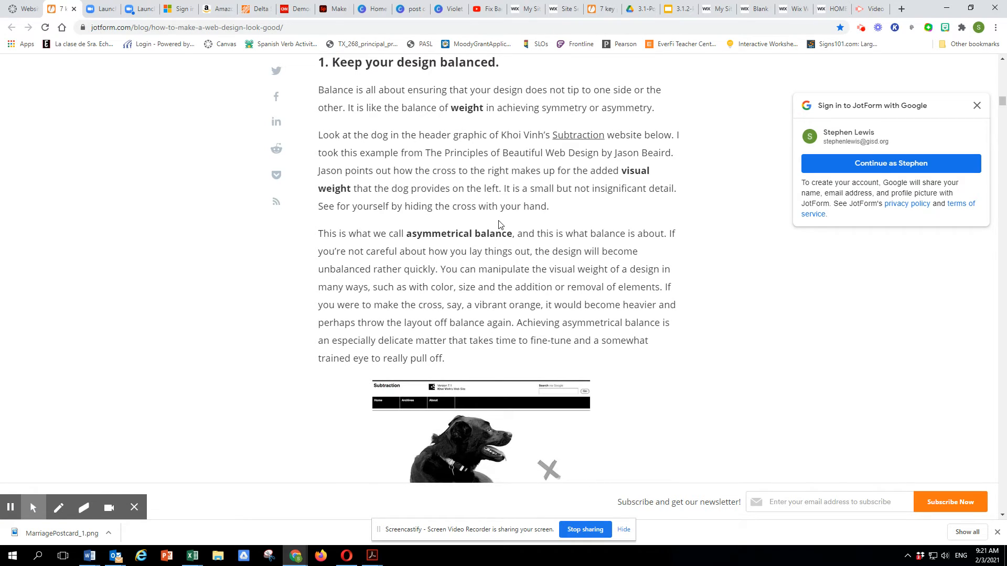
scroll("down", 3)
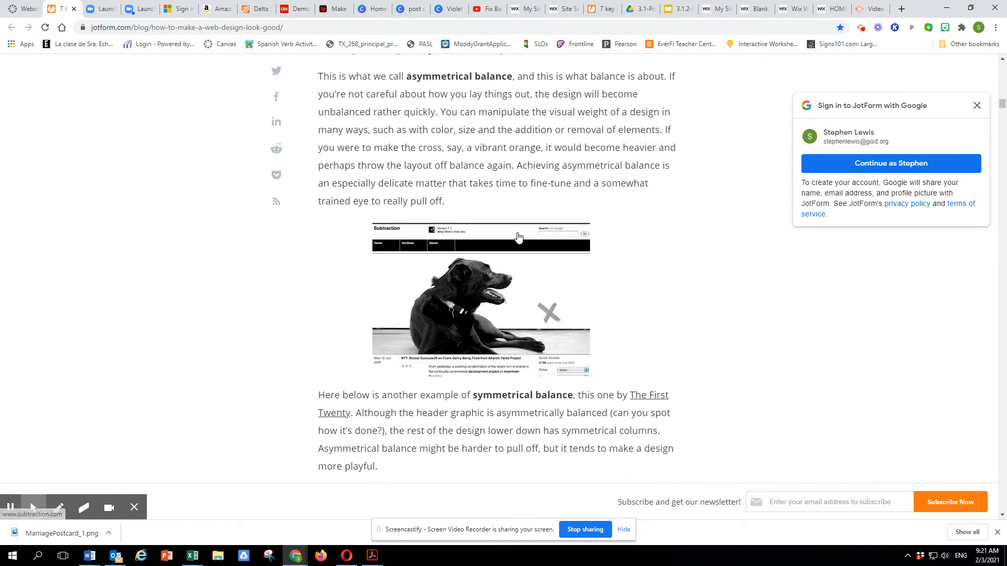
mouse_move(504, 269)
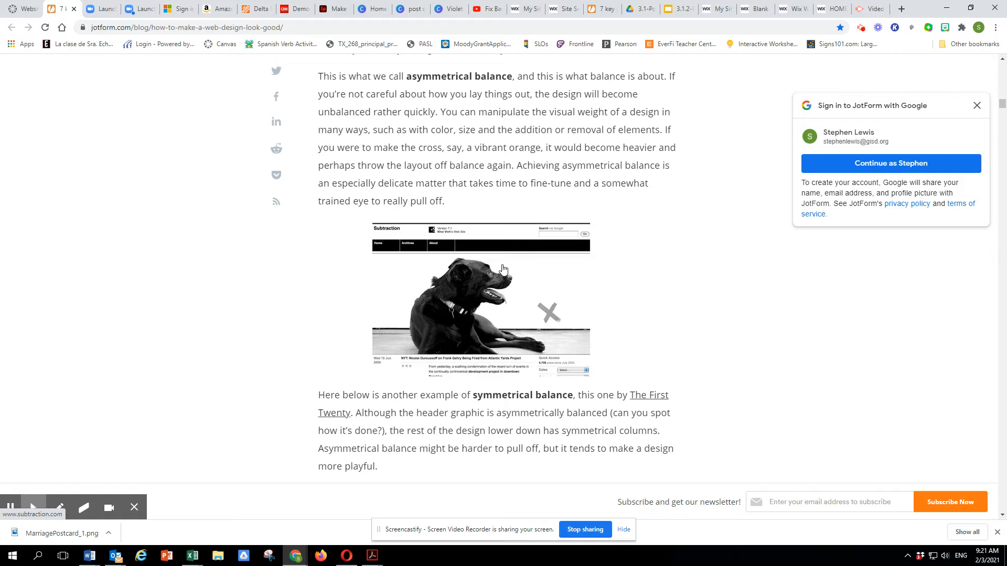
scroll("down", 3)
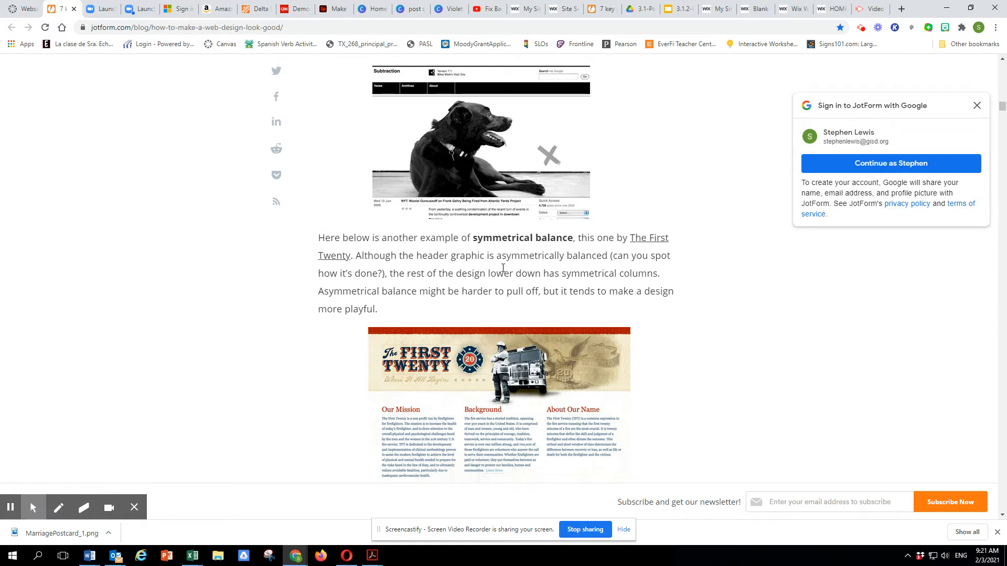
mouse_move(513, 308)
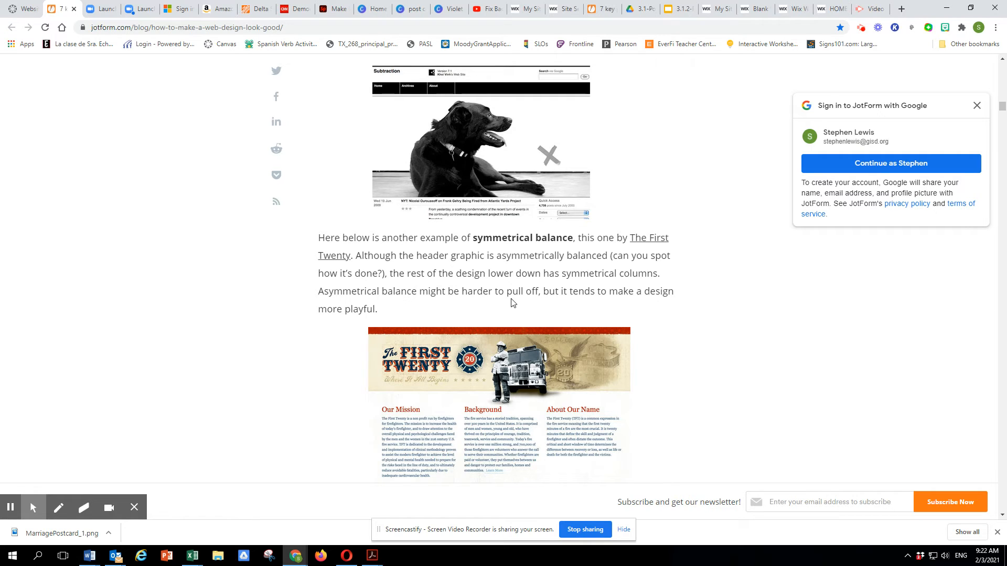
mouse_move(535, 289)
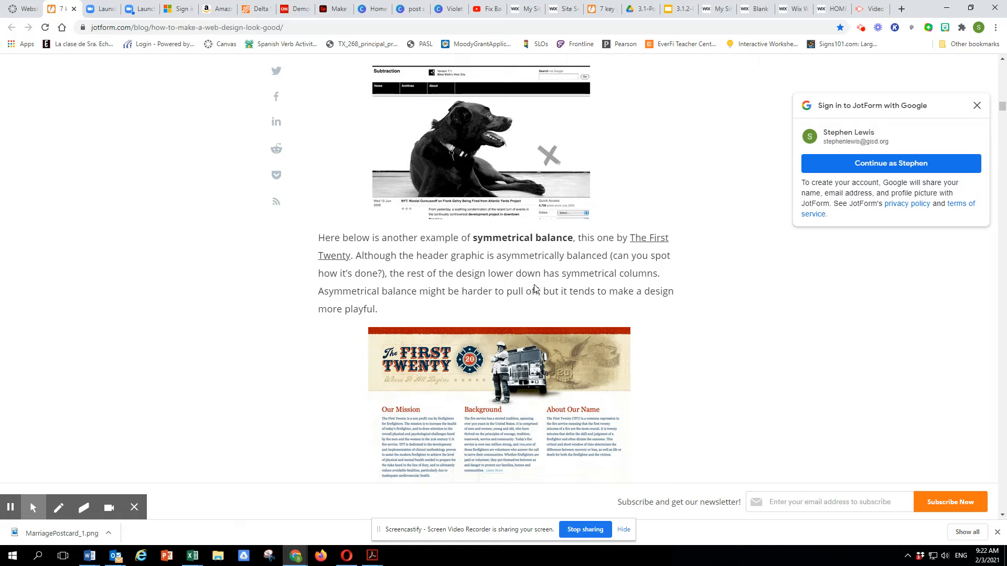
scroll("down", 3)
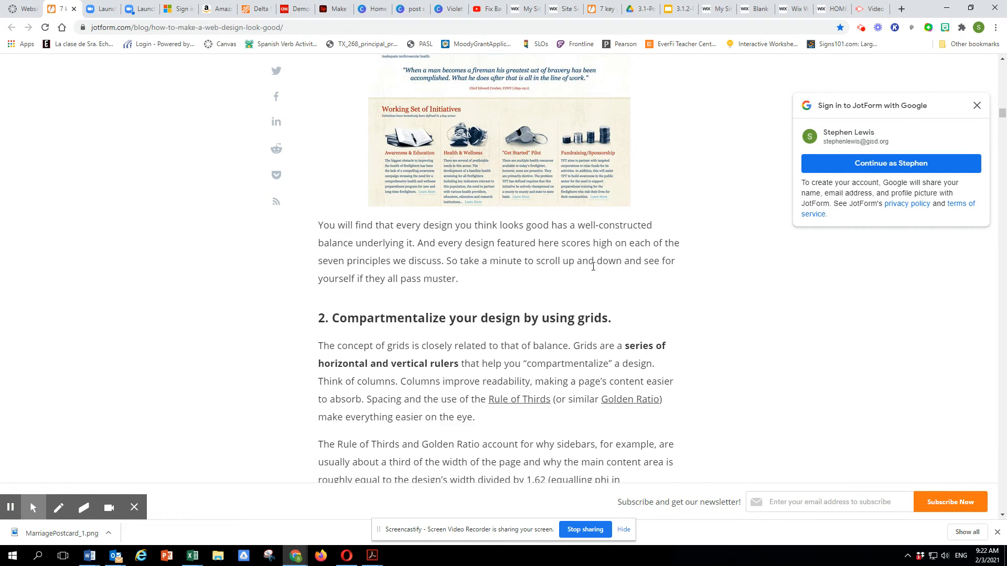
scroll("down", 3)
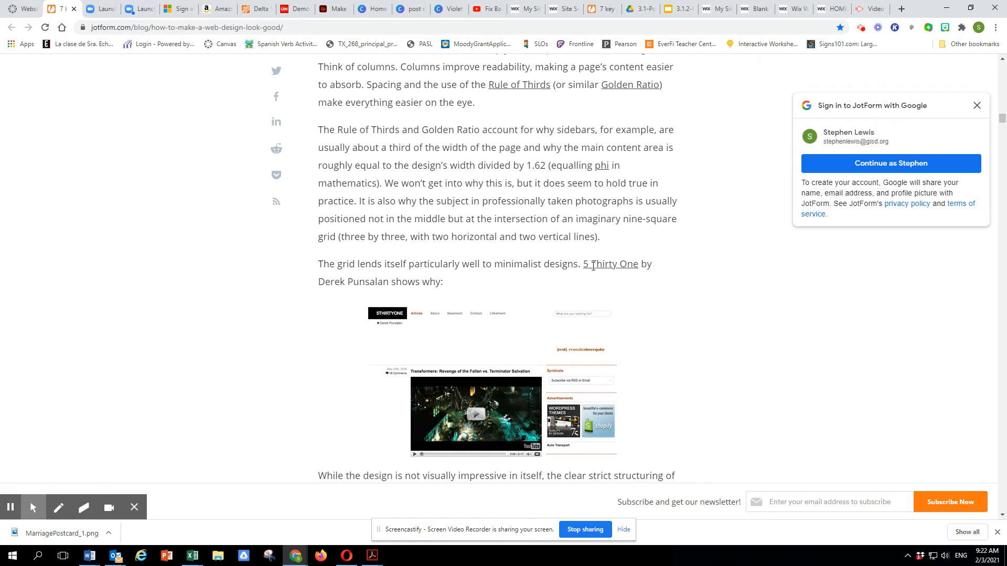
mouse_move(592, 271)
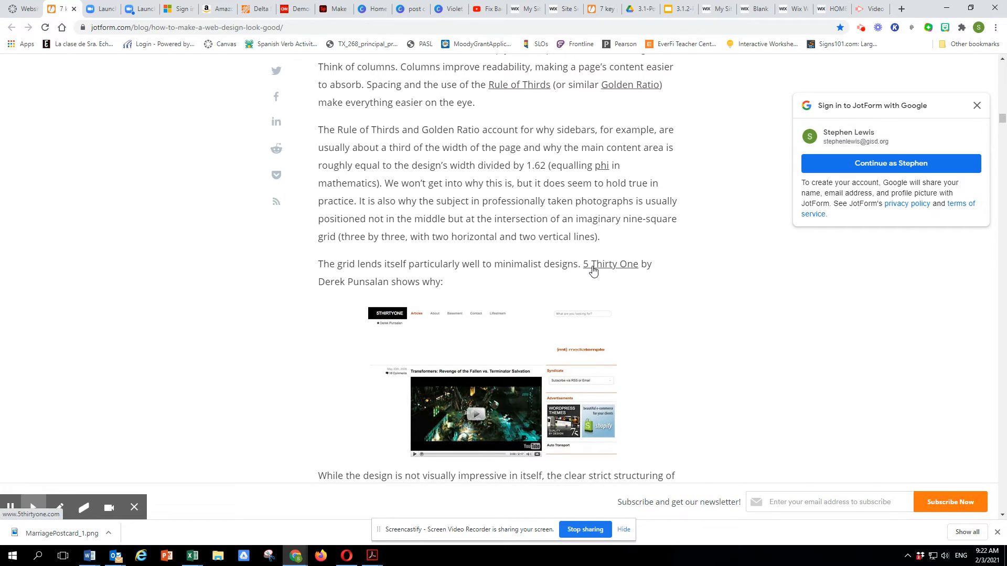
scroll("down", 3)
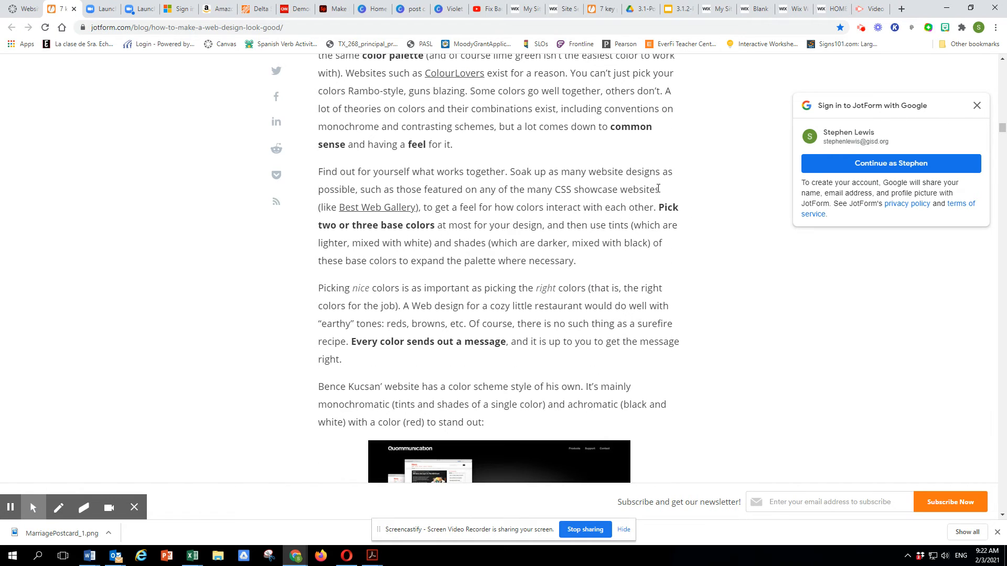
scroll("down", 3)
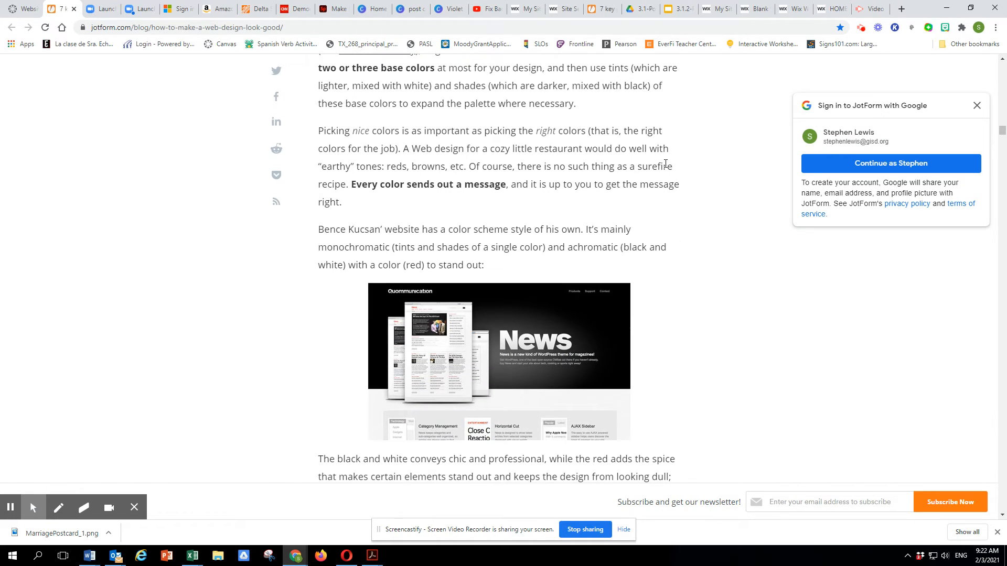
scroll("down", 3)
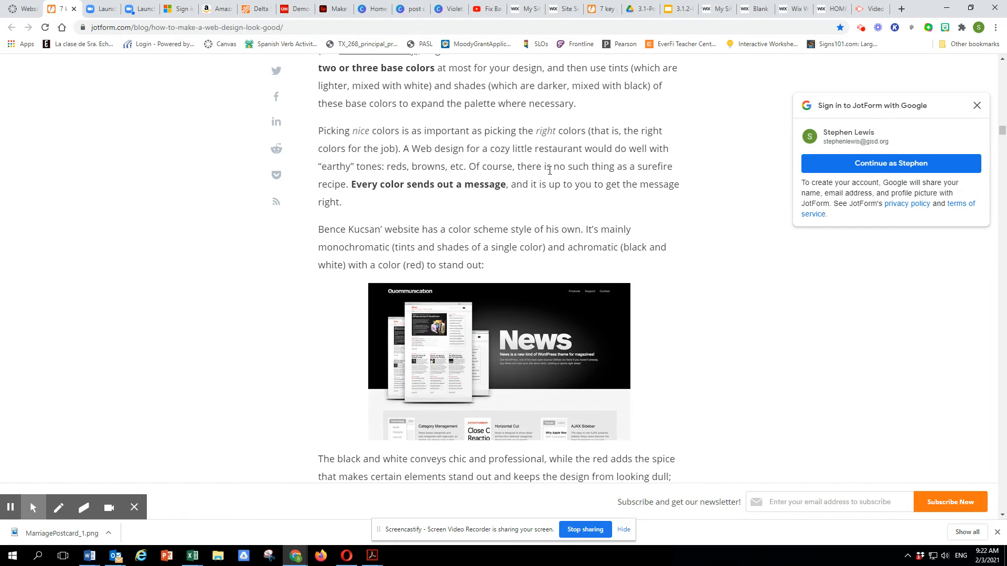
scroll("down", 3)
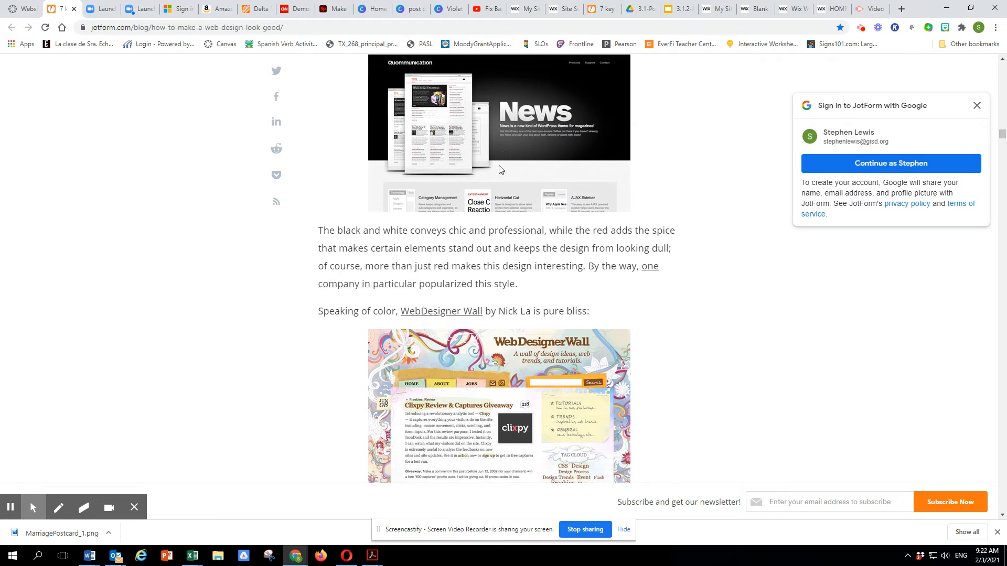
scroll("down", 3)
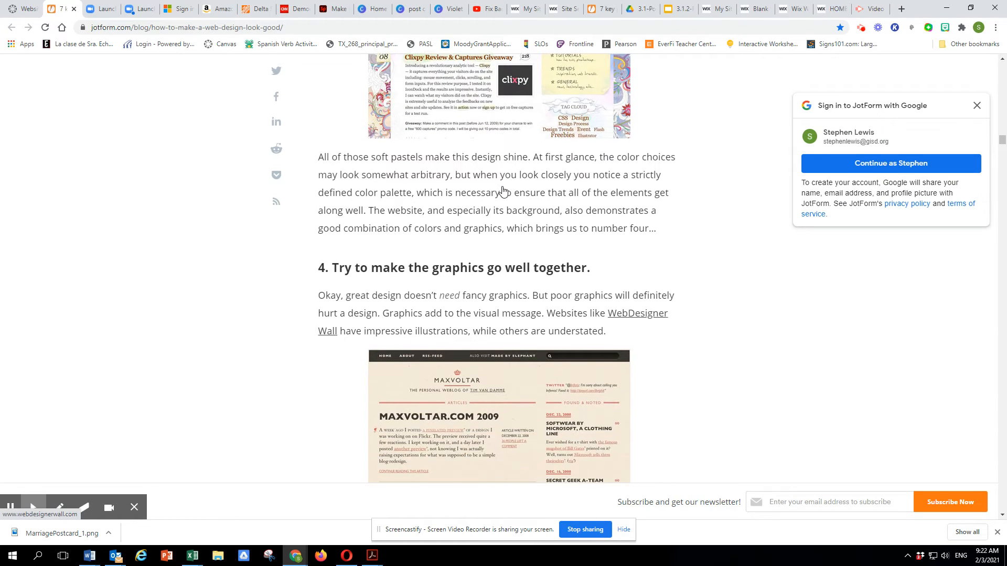
scroll("down", 3)
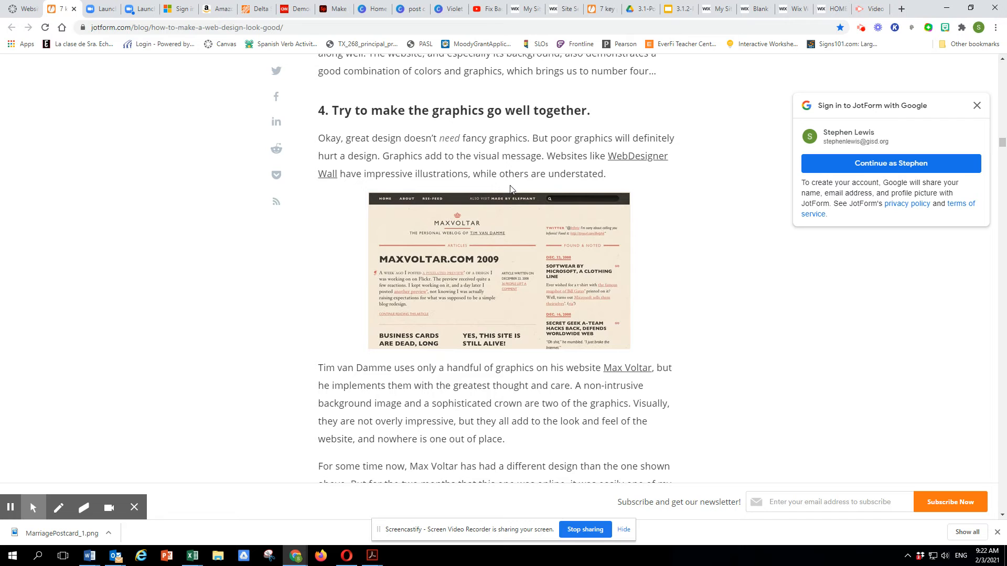
scroll("down", 3)
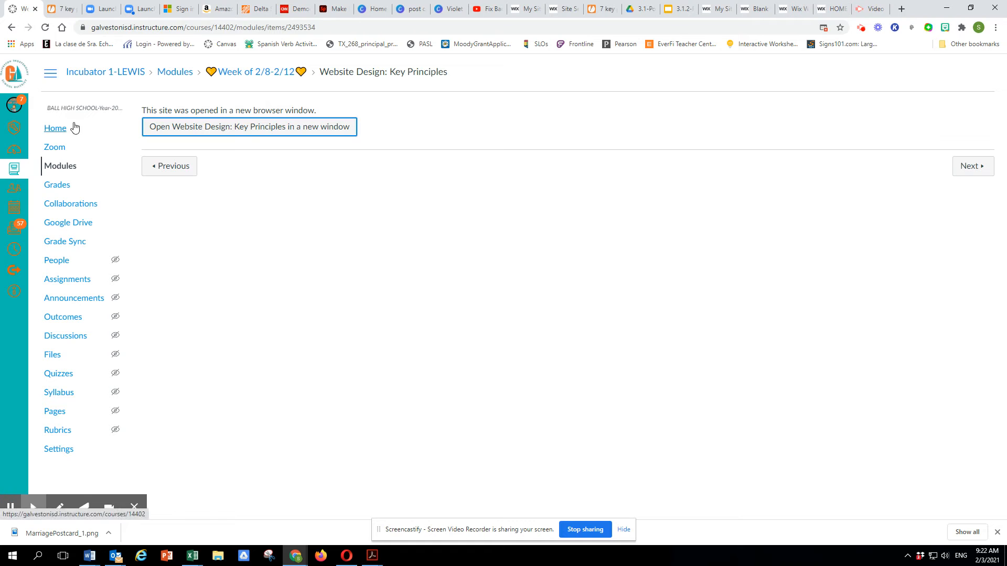
- Return to course Modules and open the Build Your Website assignment
left_click(60, 166)
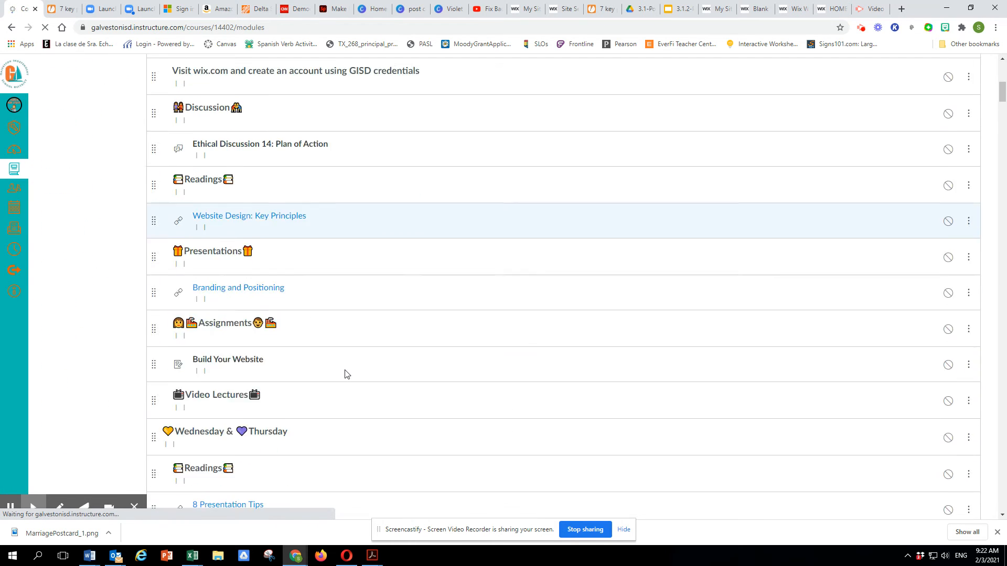
scroll("down", 3)
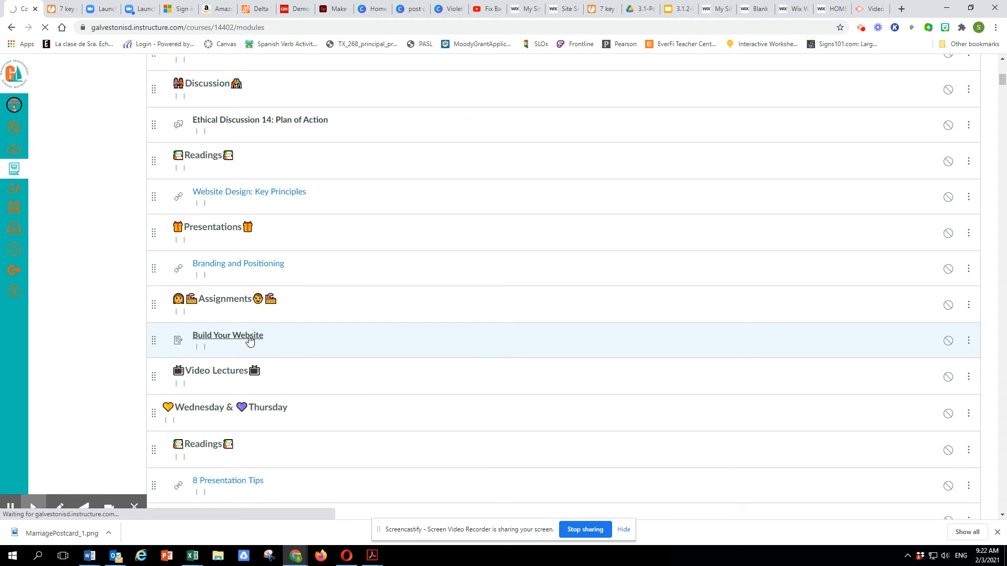
left_click(227, 335)
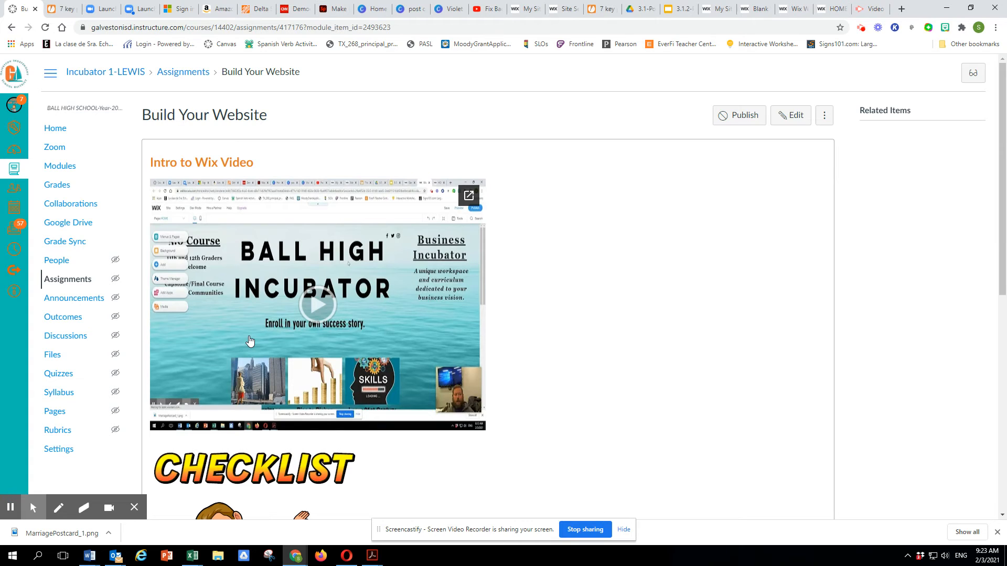
mouse_move(955, 40)
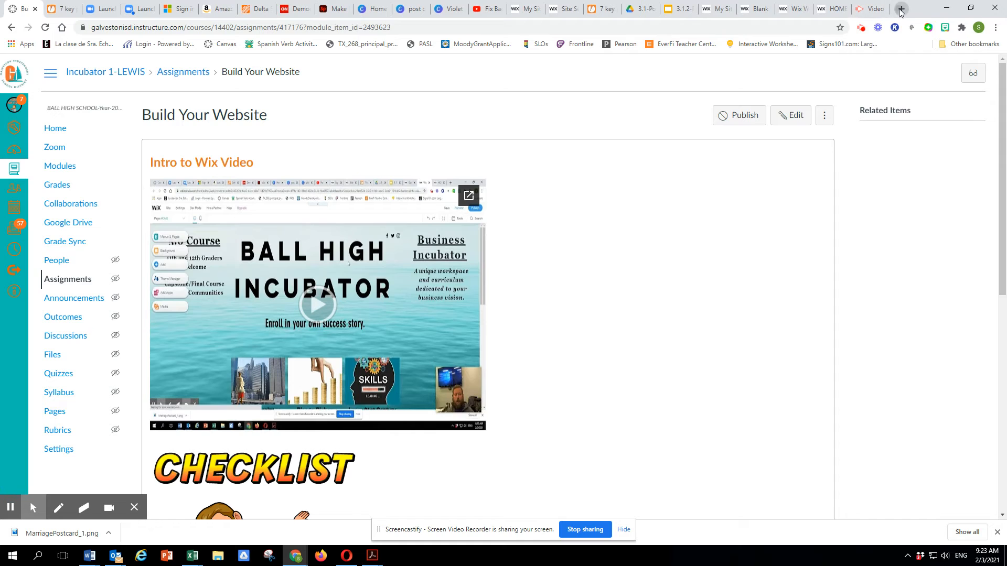
- Open uber.com in a new tab and switch its homepage from Eat to Ride
left_click(901, 8)
type("uber.com")
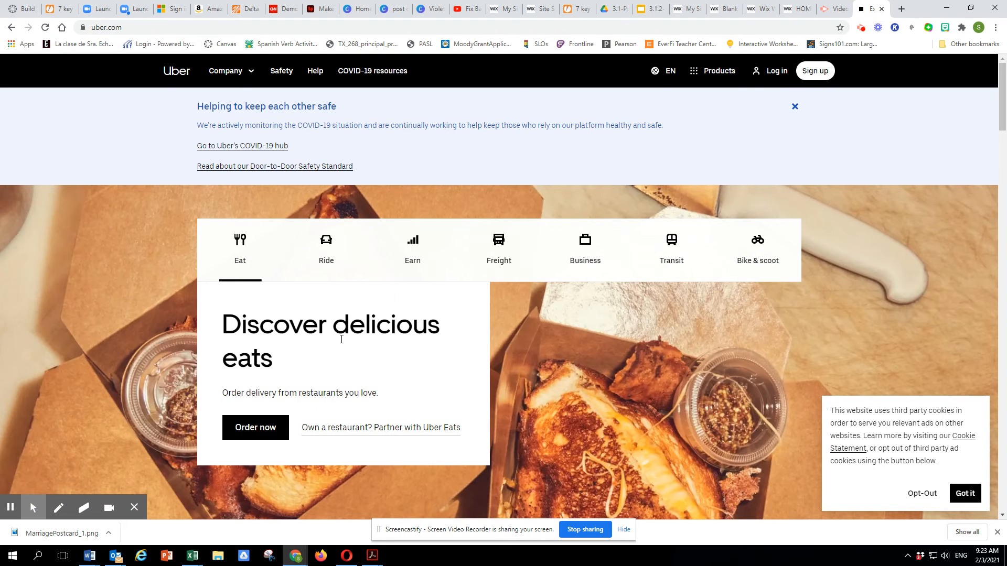
mouse_move(187, 346)
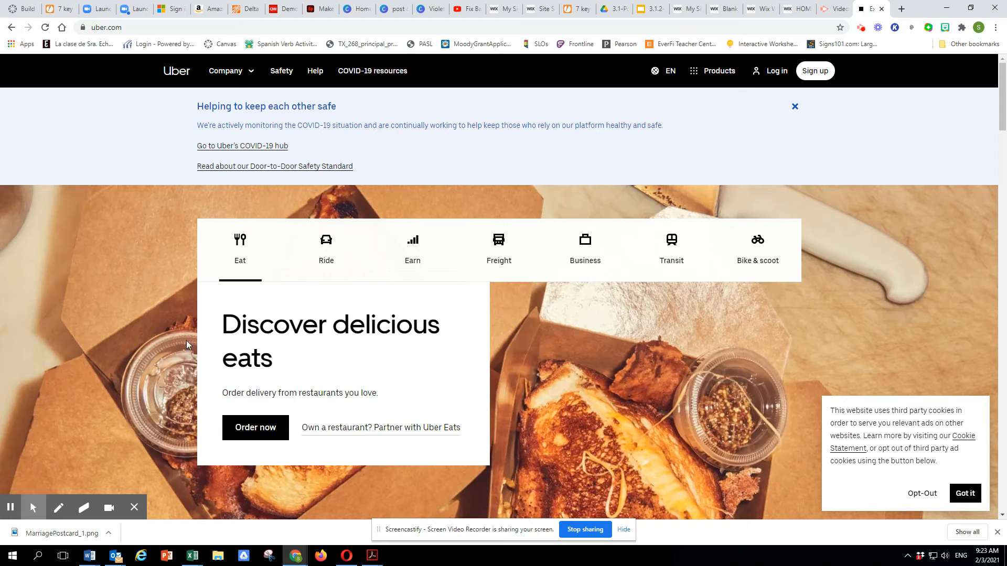
mouse_move(318, 421)
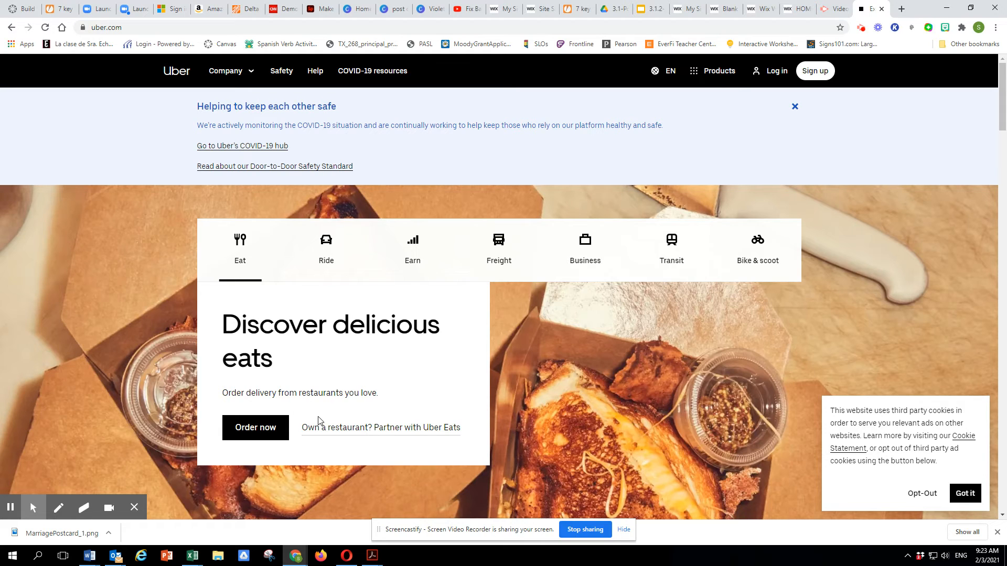
mouse_move(319, 406)
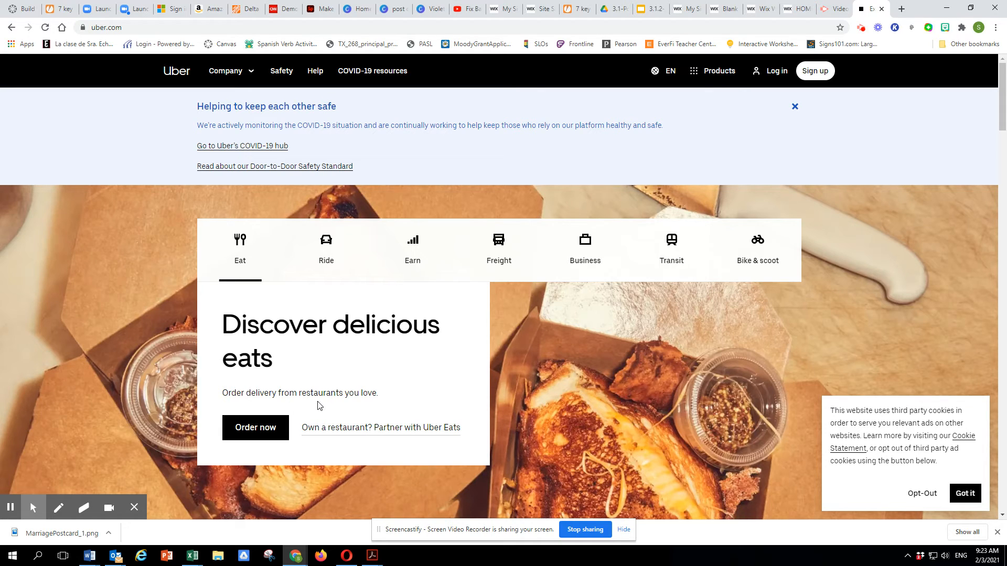
mouse_move(327, 216)
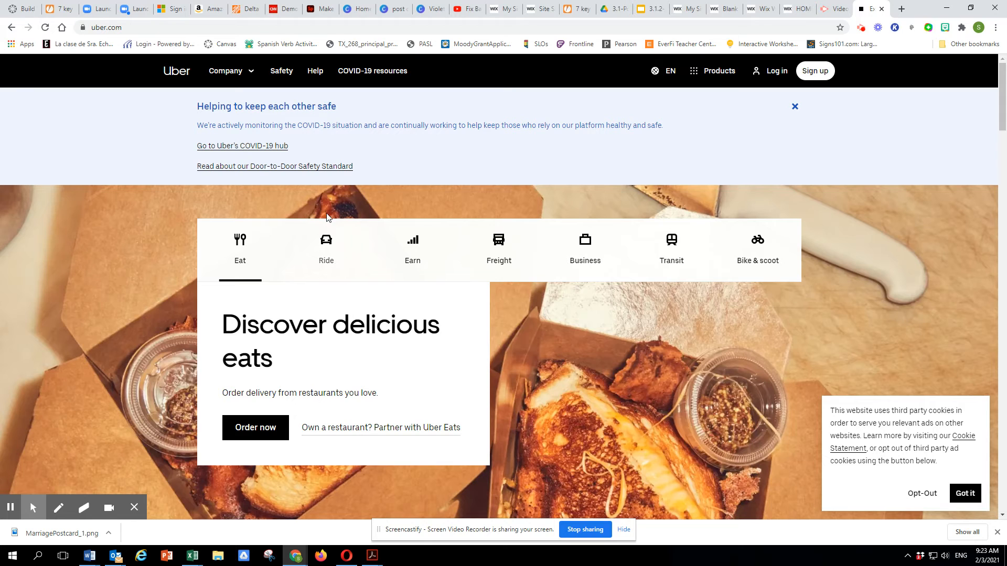
left_click(326, 250)
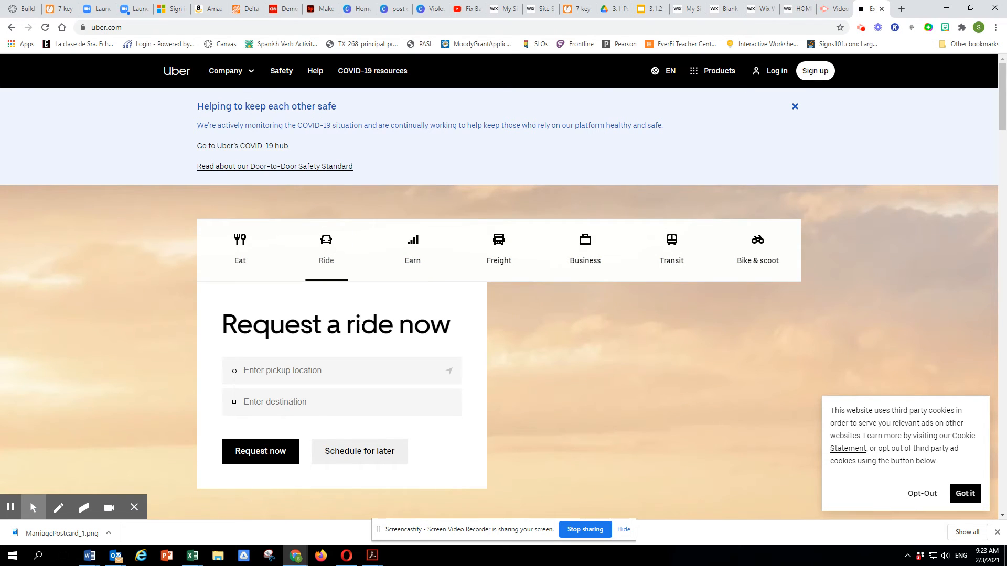
mouse_move(369, 334)
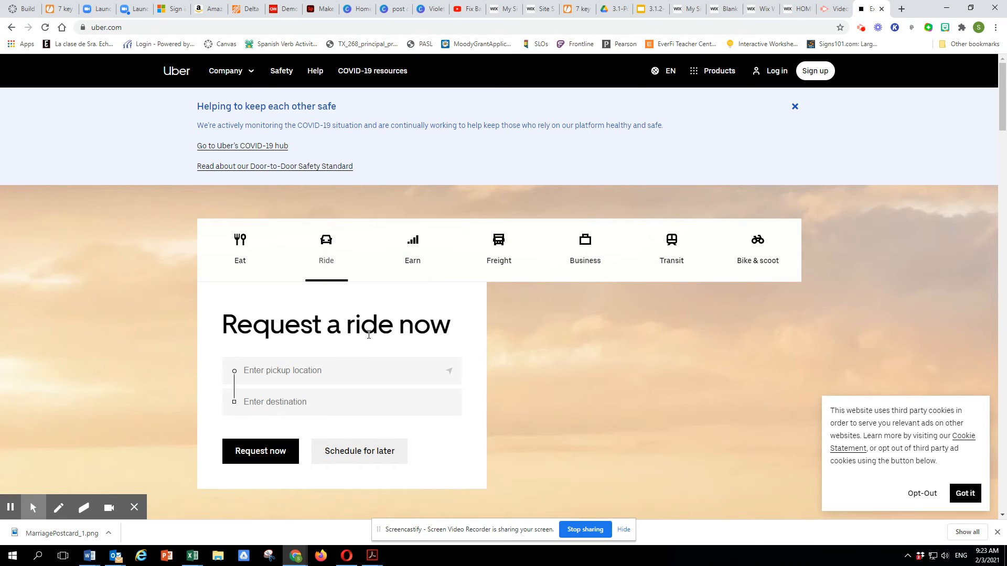
scroll("down", 3)
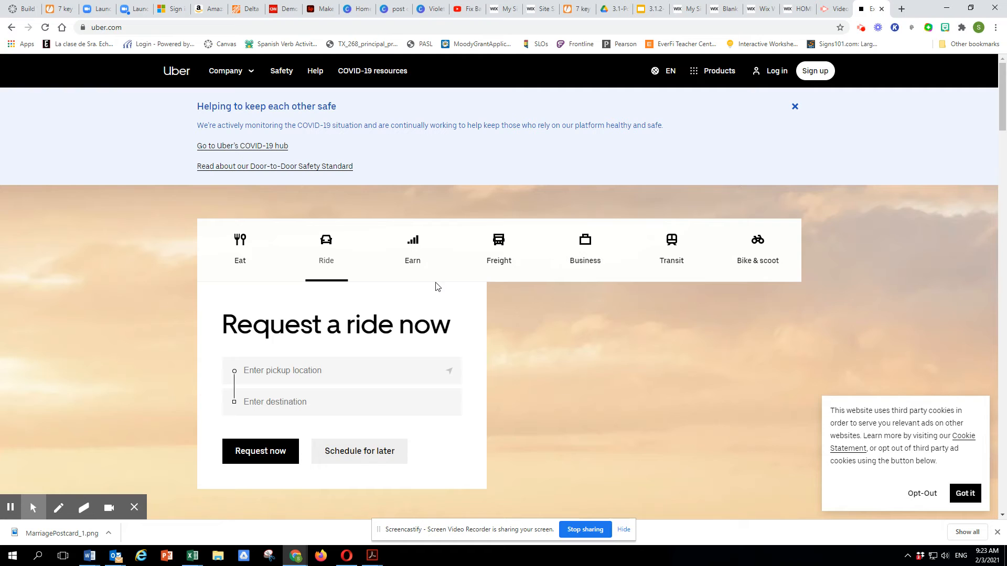
mouse_move(383, 284)
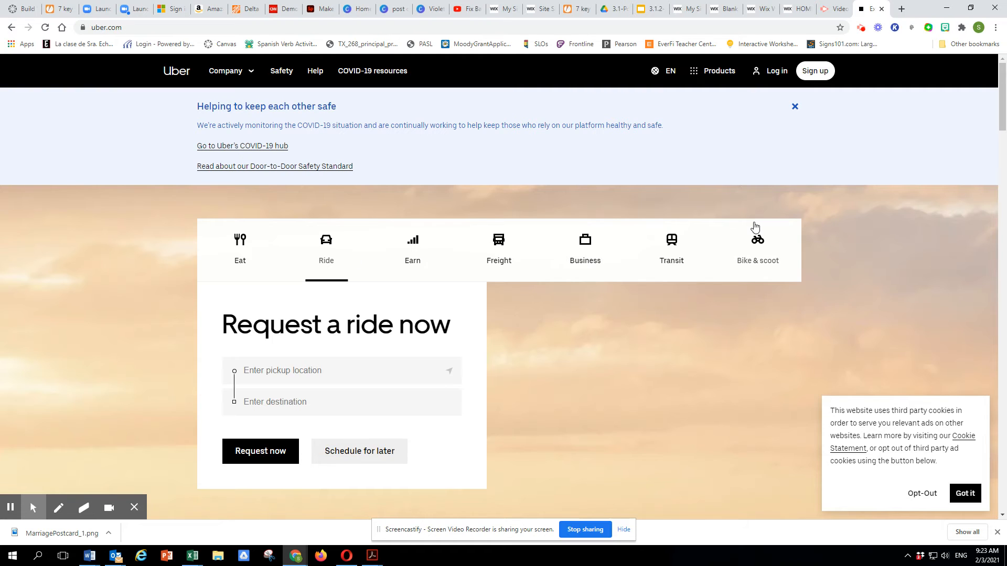
left_click(102, 28)
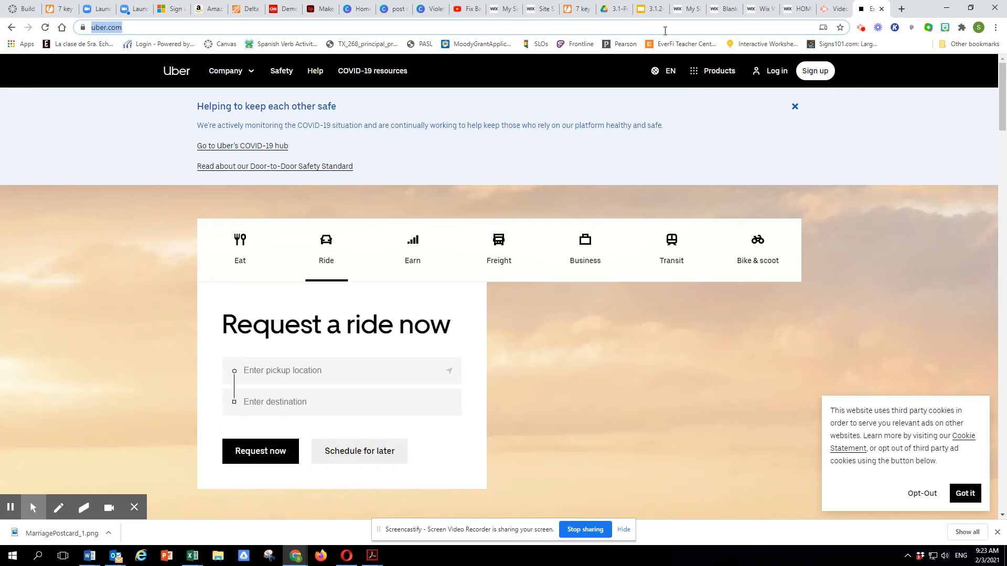
- Image-search 'UVP for Uber' and preview the Business 2 Community and WordStream examples
type("UV")
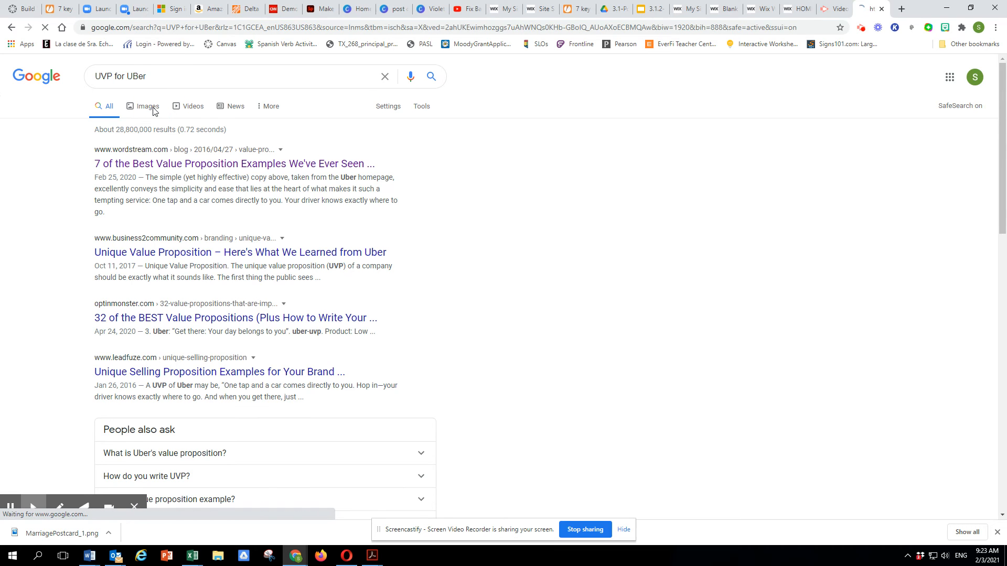
left_click(146, 106)
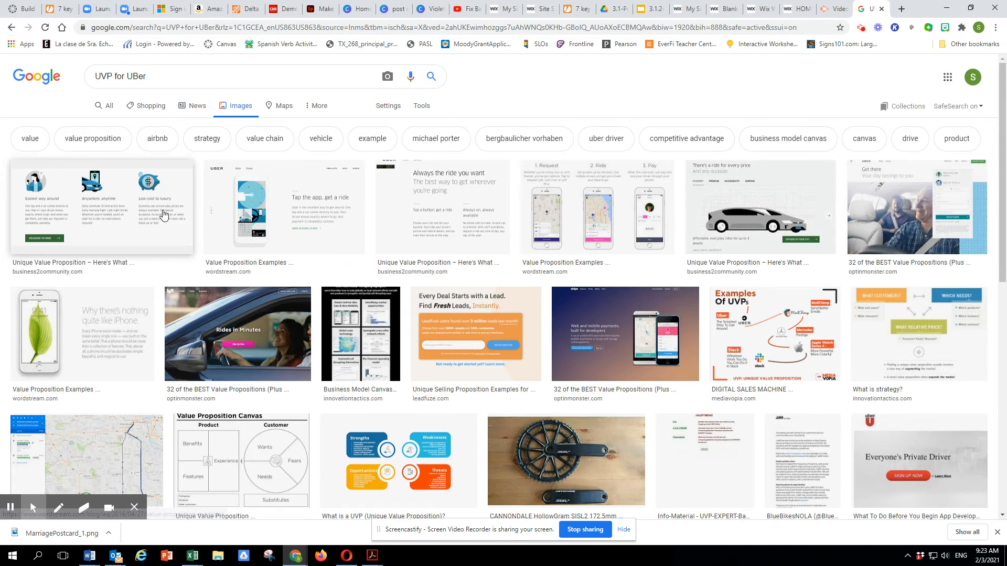
left_click(100, 206)
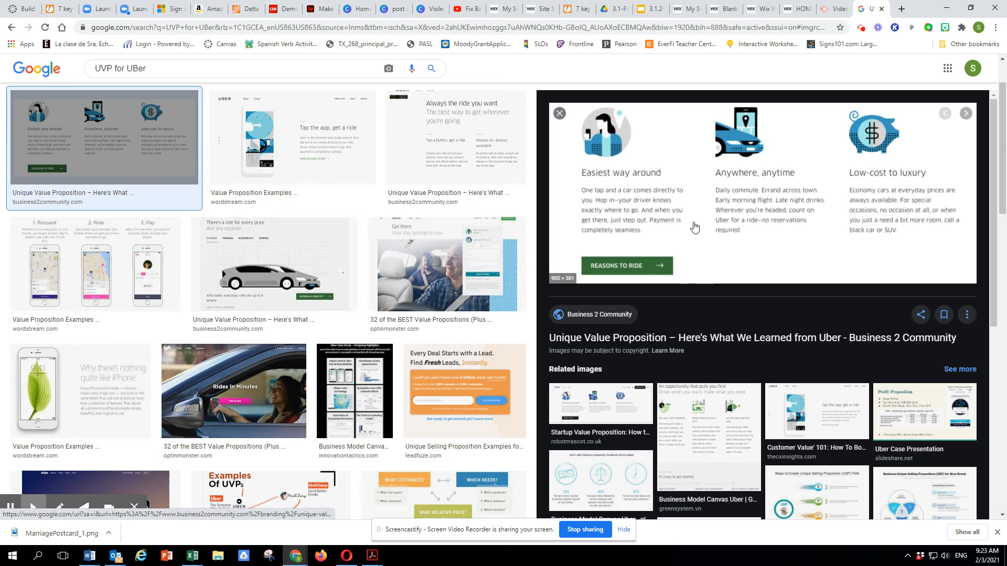
mouse_move(657, 196)
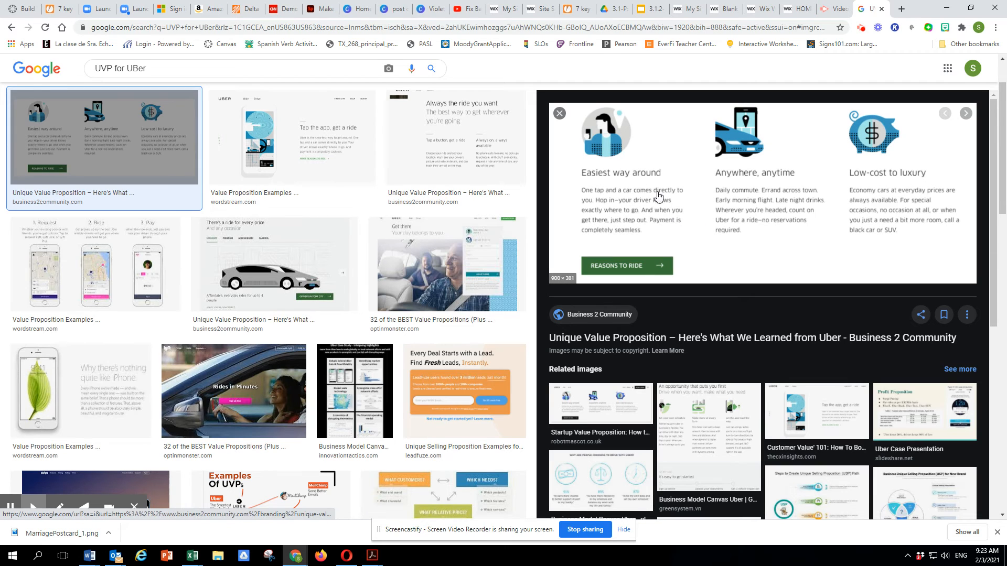
mouse_move(927, 209)
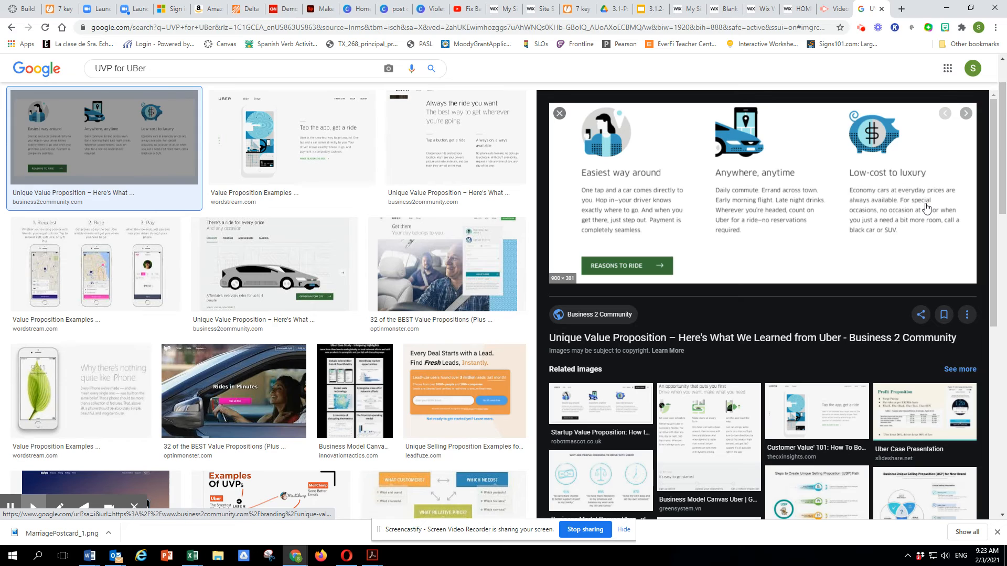
mouse_move(890, 232)
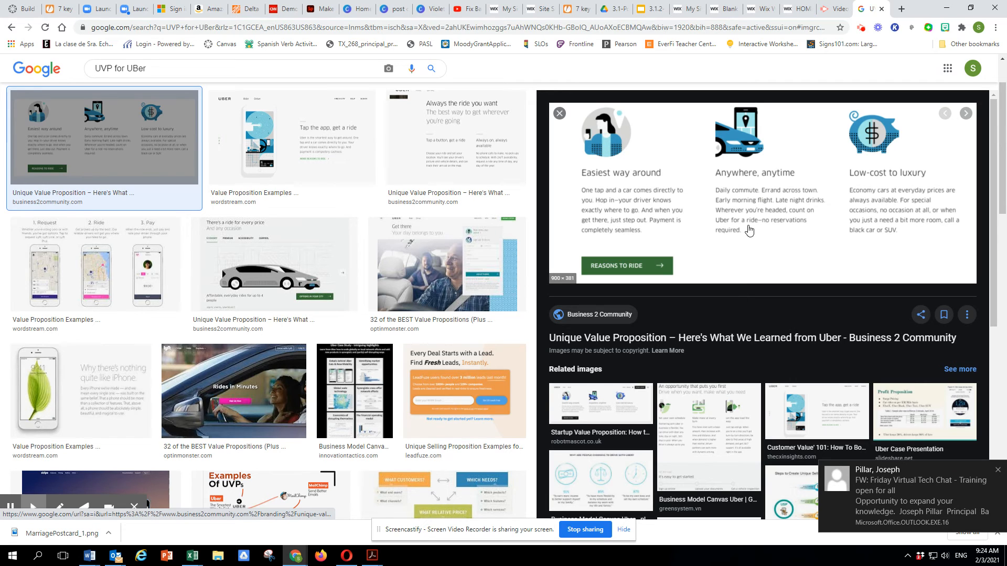
left_click(291, 137)
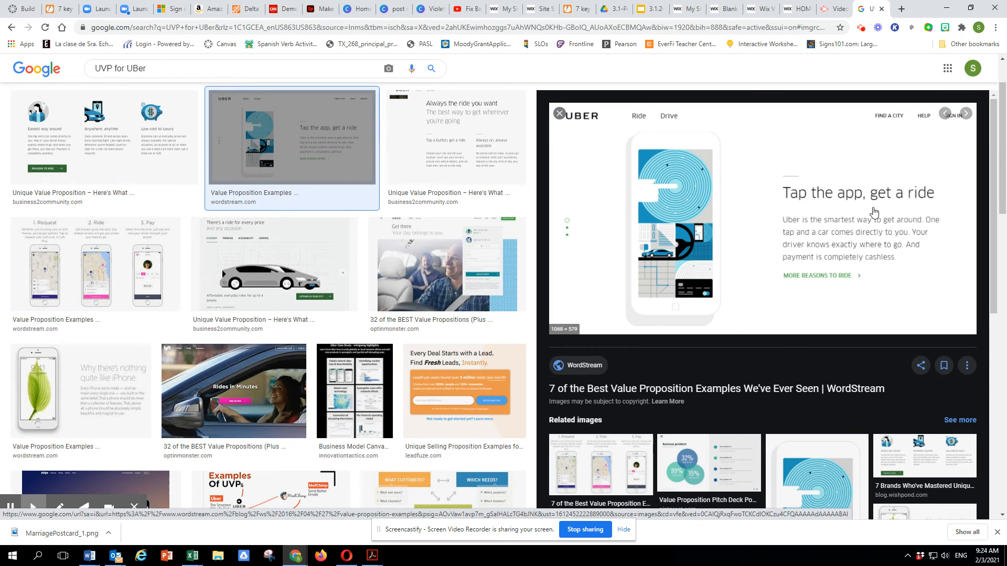
mouse_move(865, 200)
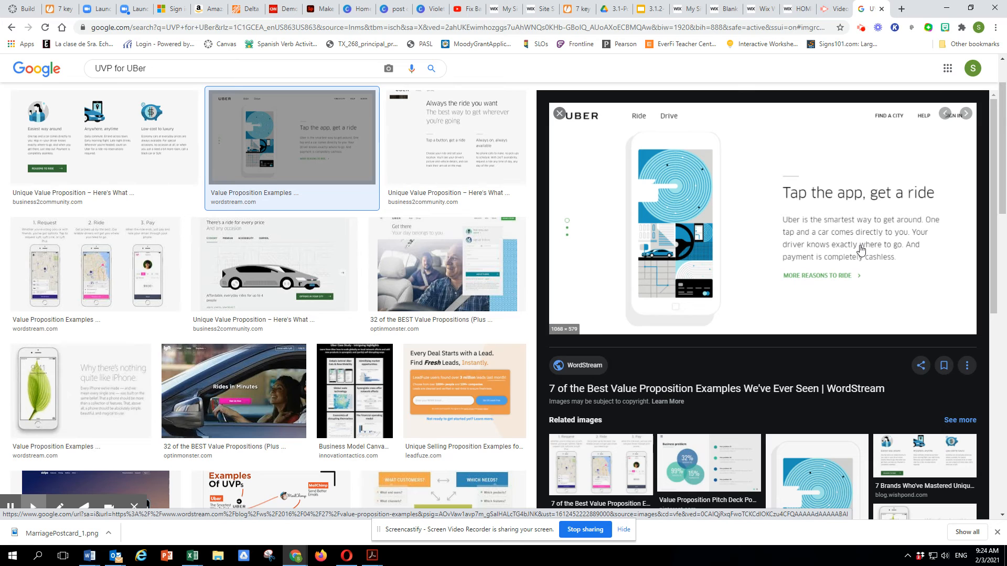
mouse_move(864, 262)
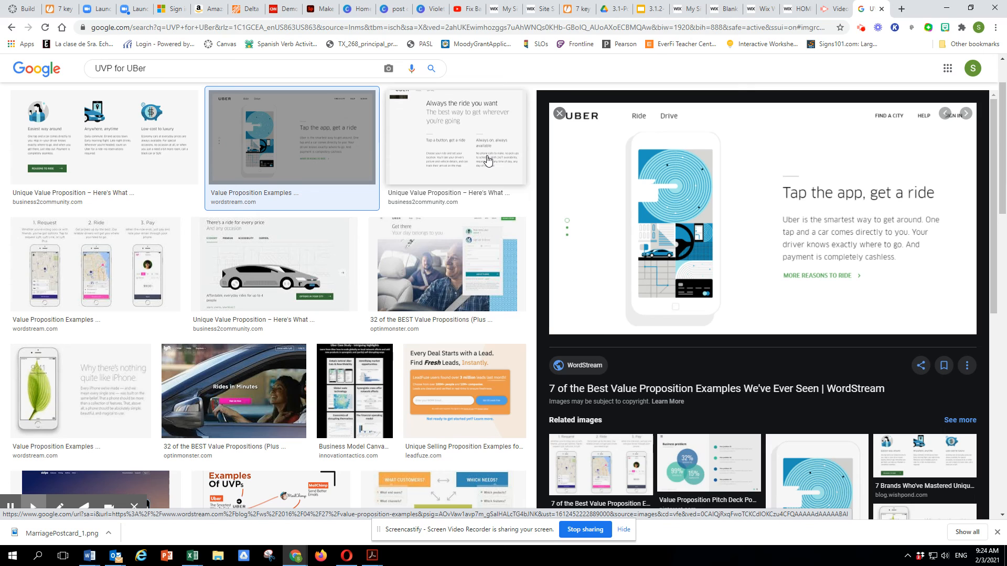
mouse_move(493, 183)
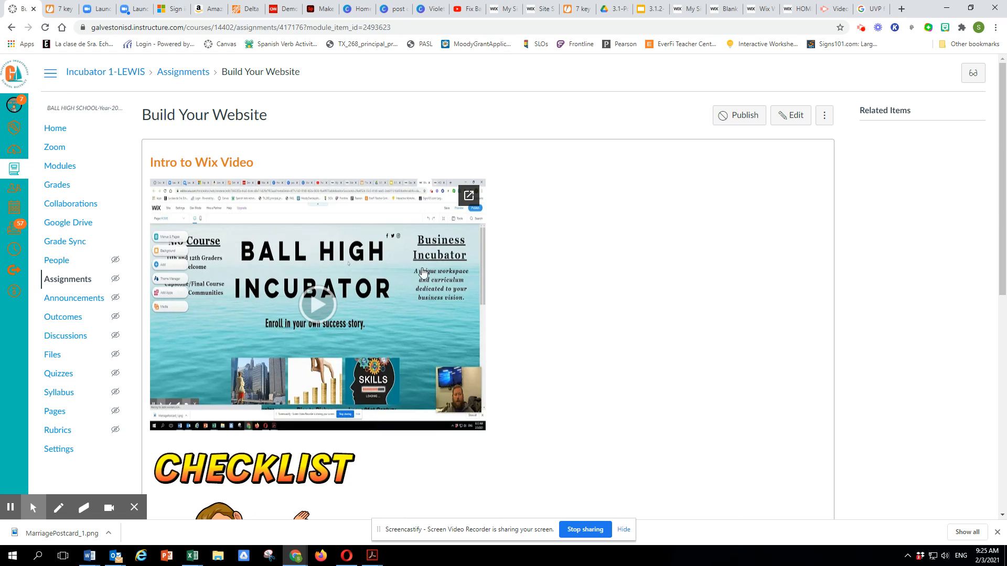
mouse_move(474, 298)
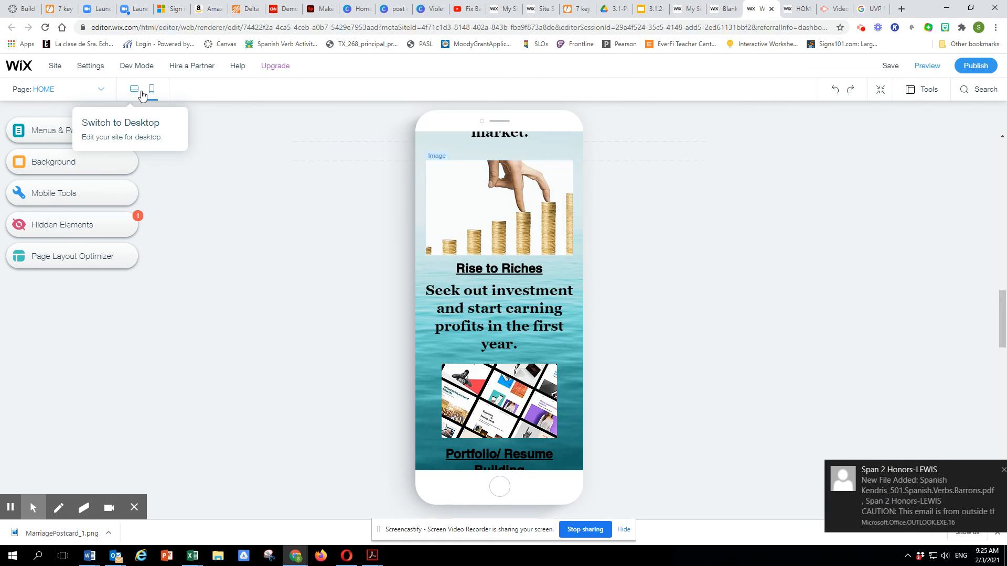
- Switch the Incubator home page from desktop to mobile view and back to desktop
left_click(134, 89)
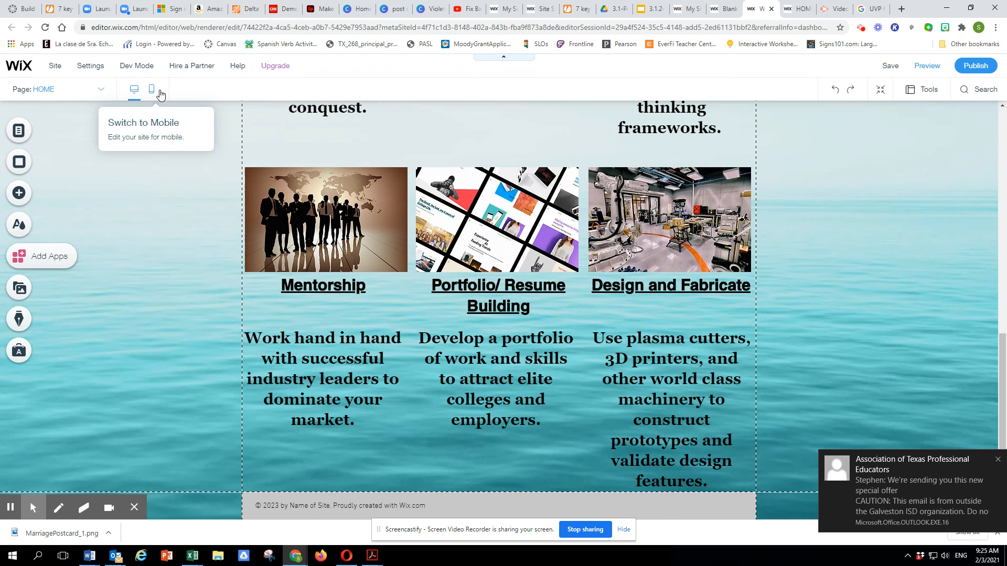
left_click(152, 89)
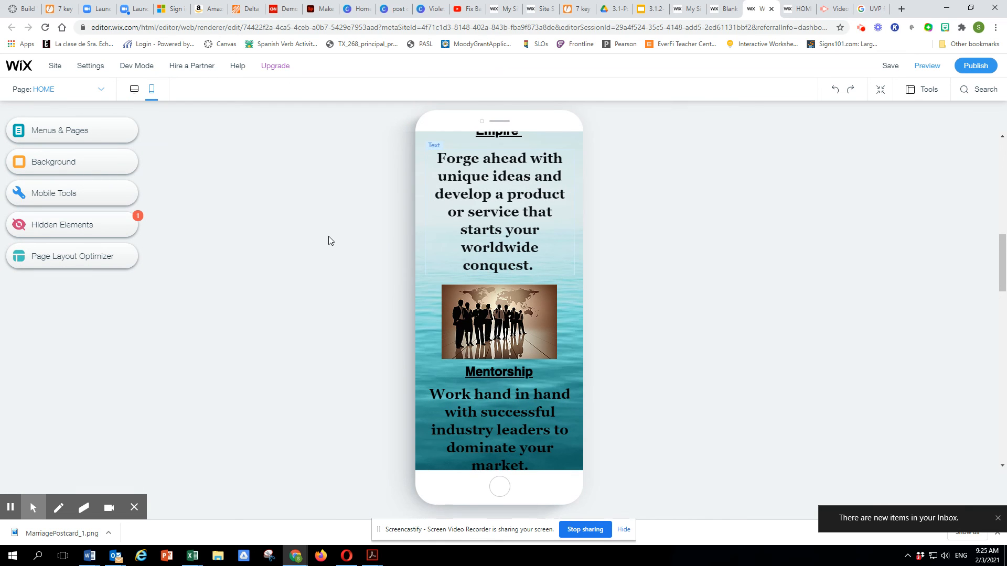
mouse_move(133, 90)
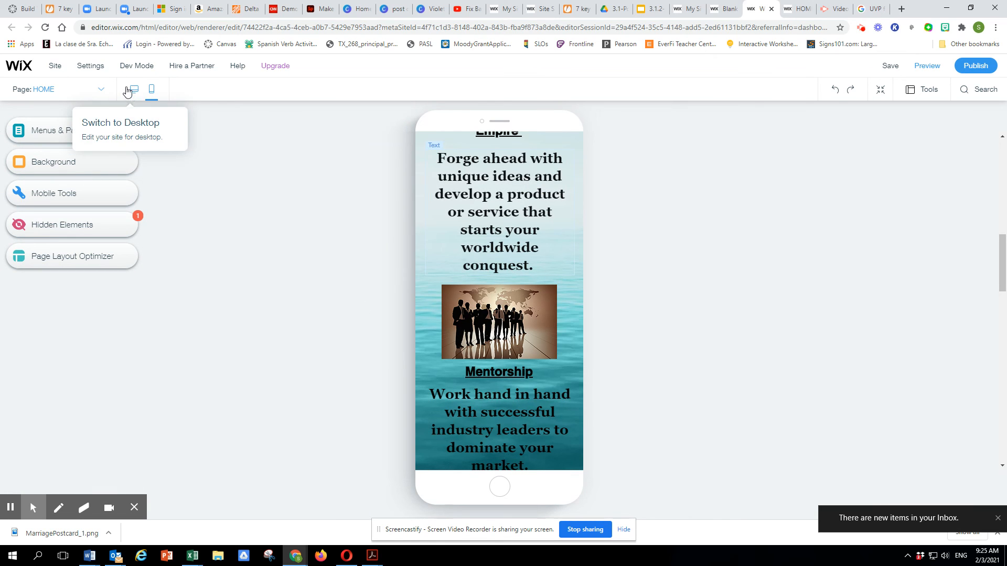
left_click(133, 89)
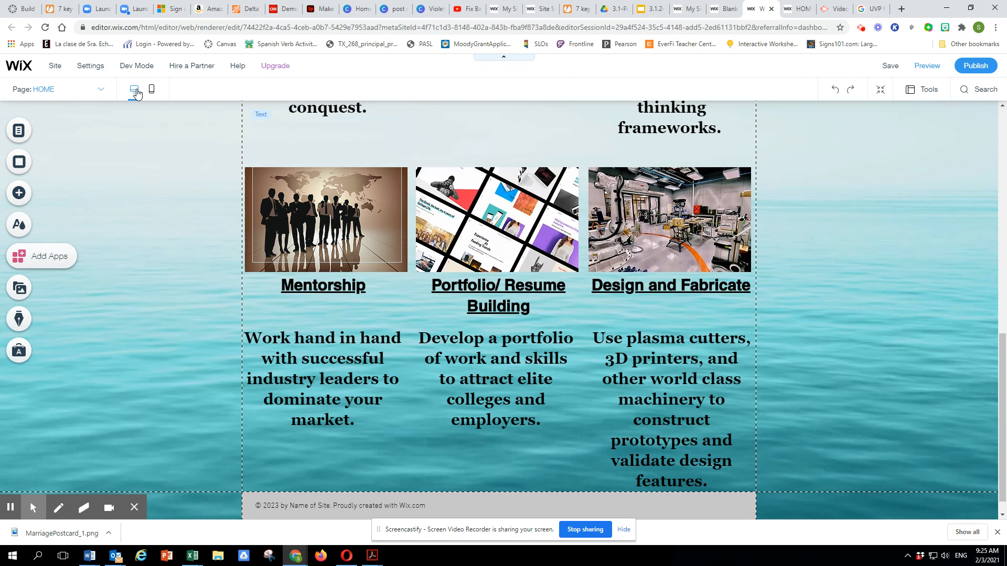